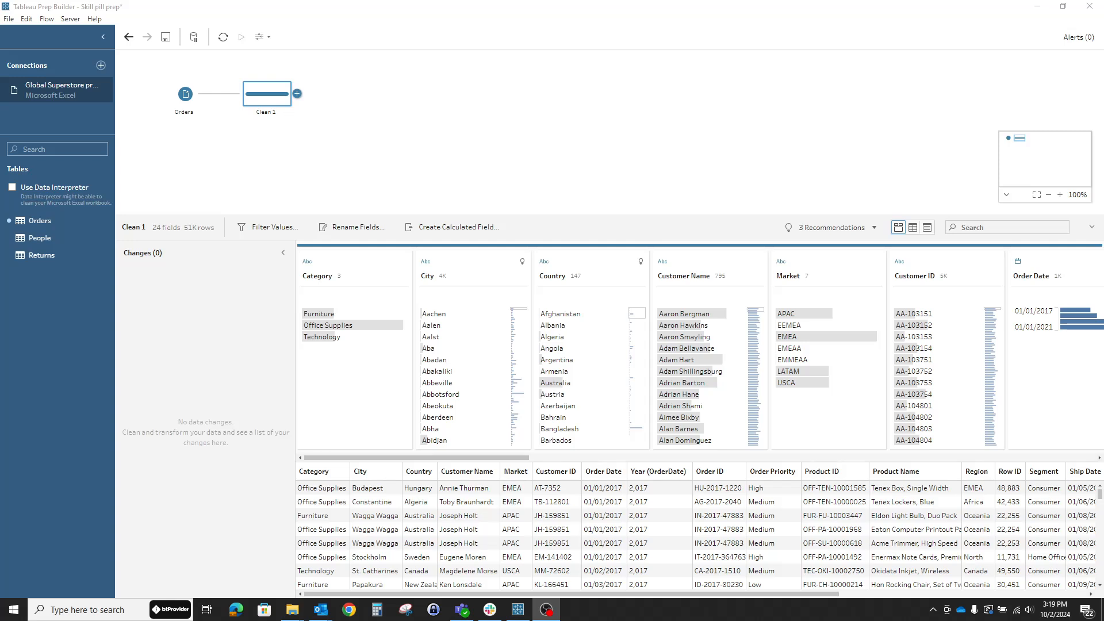
{"action": "mouse_move", "coordinate": [644, 480]}
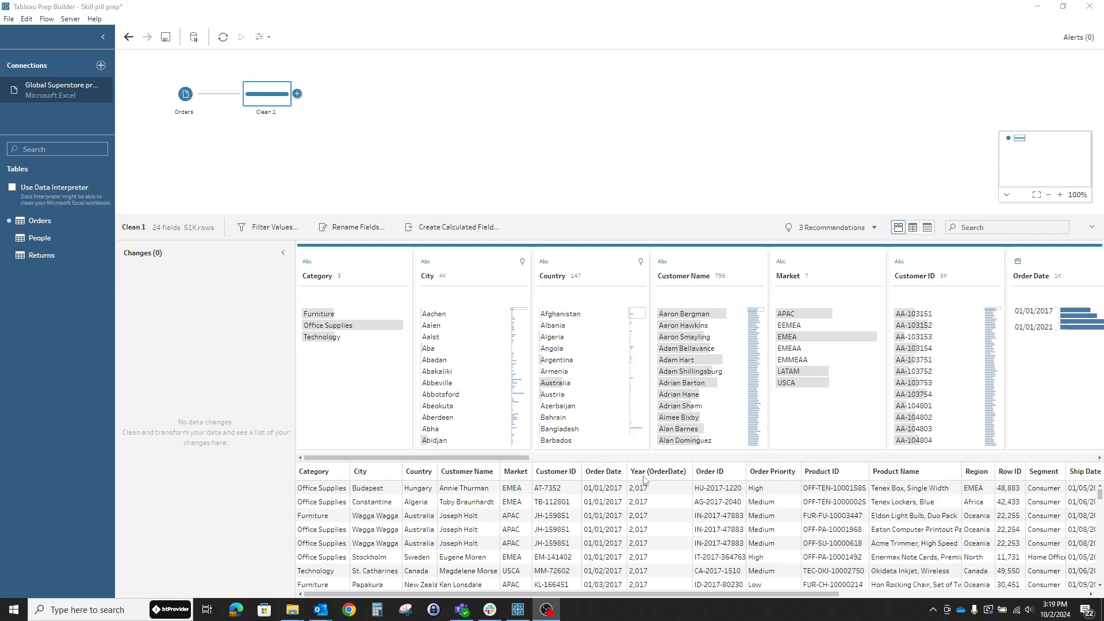
{"action": "mouse_move", "coordinate": [462, 405]}
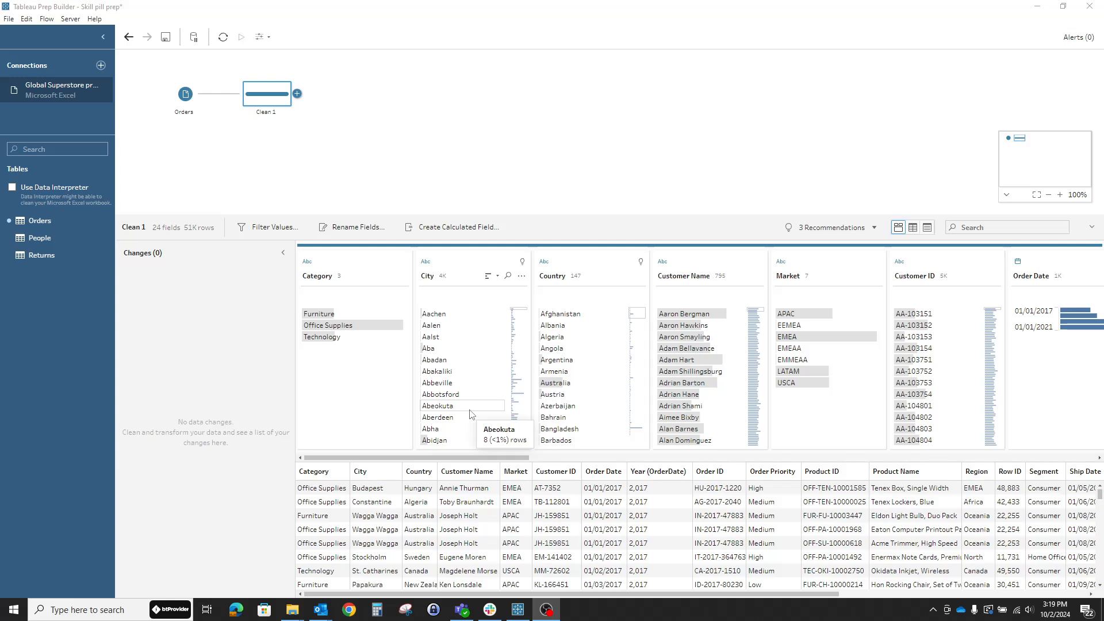
{"action": "mouse_move", "coordinate": [371, 144]}
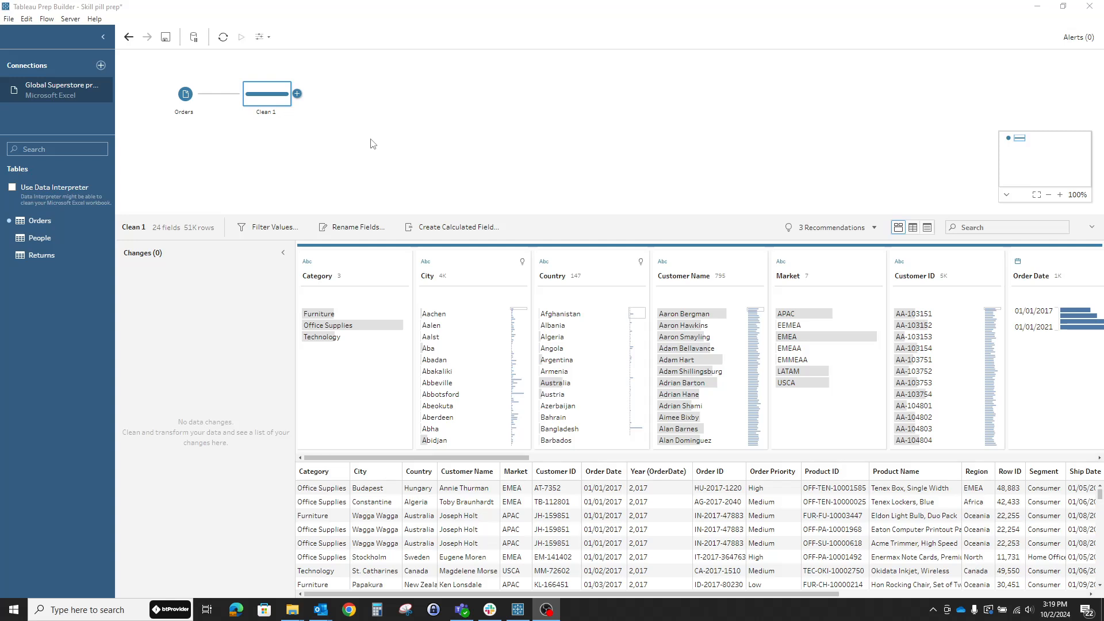
{"action": "mouse_move", "coordinate": [411, 216]}
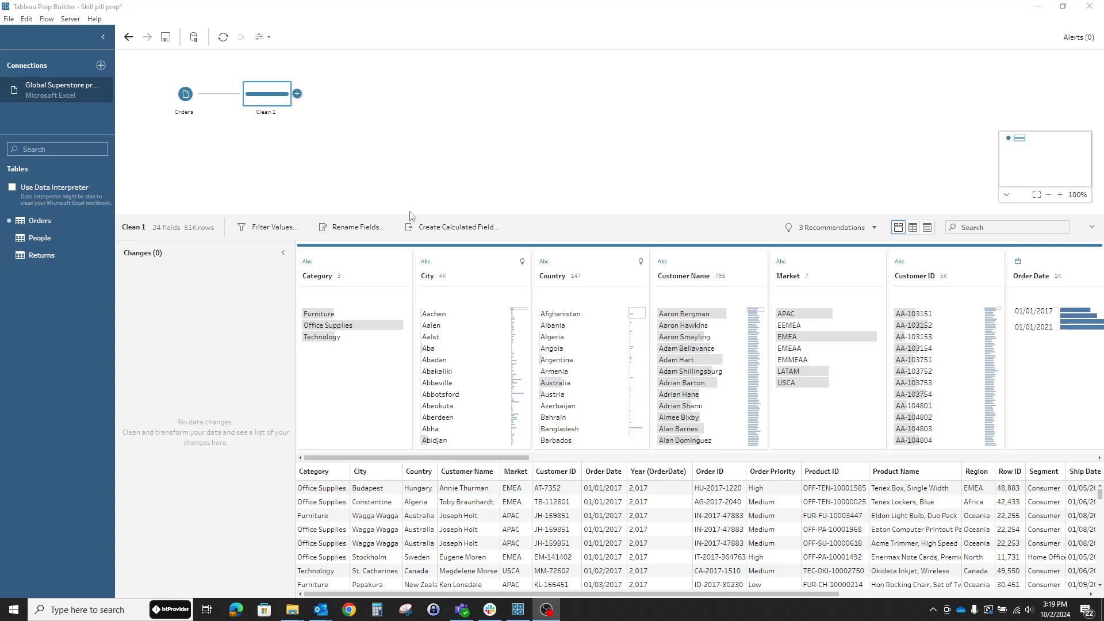
Step: Select the Discount and Profit fields together and remove them, leaving 22 fields
{"action": "left_click", "coordinate": [101, 65]}
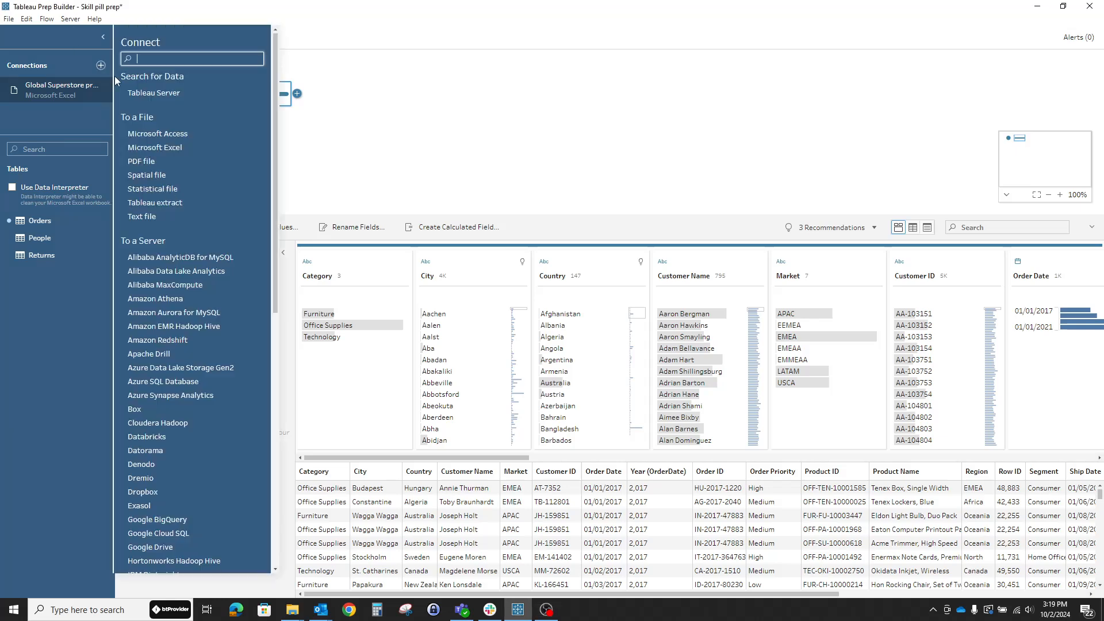
{"action": "scroll", "scroll_direction": "down", "scroll_amount": 3}
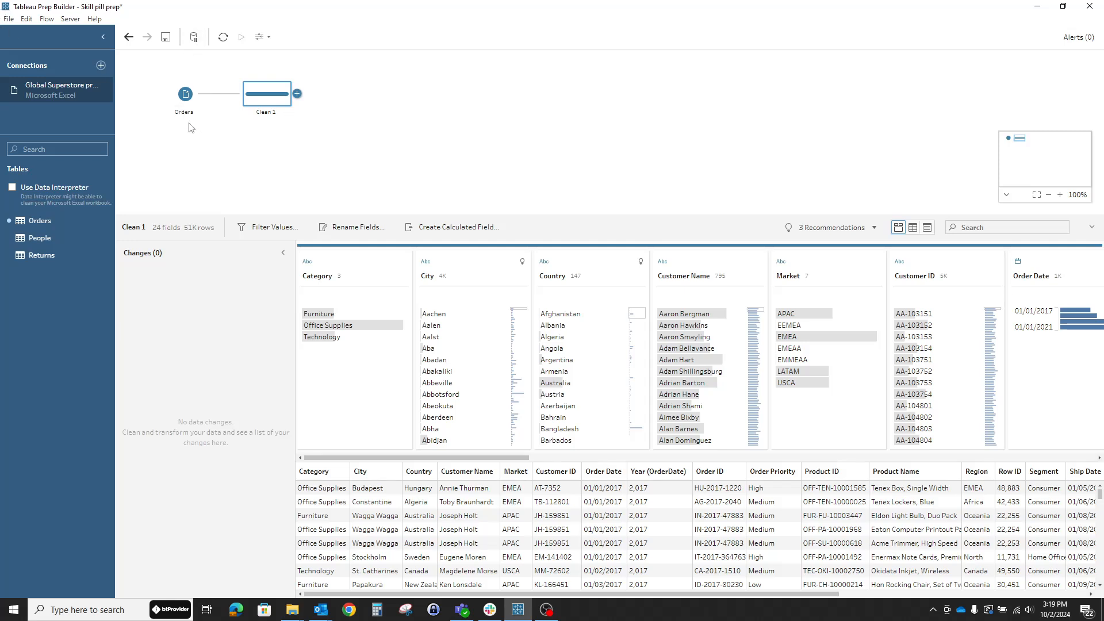
{"action": "mouse_move", "coordinate": [253, 78]}
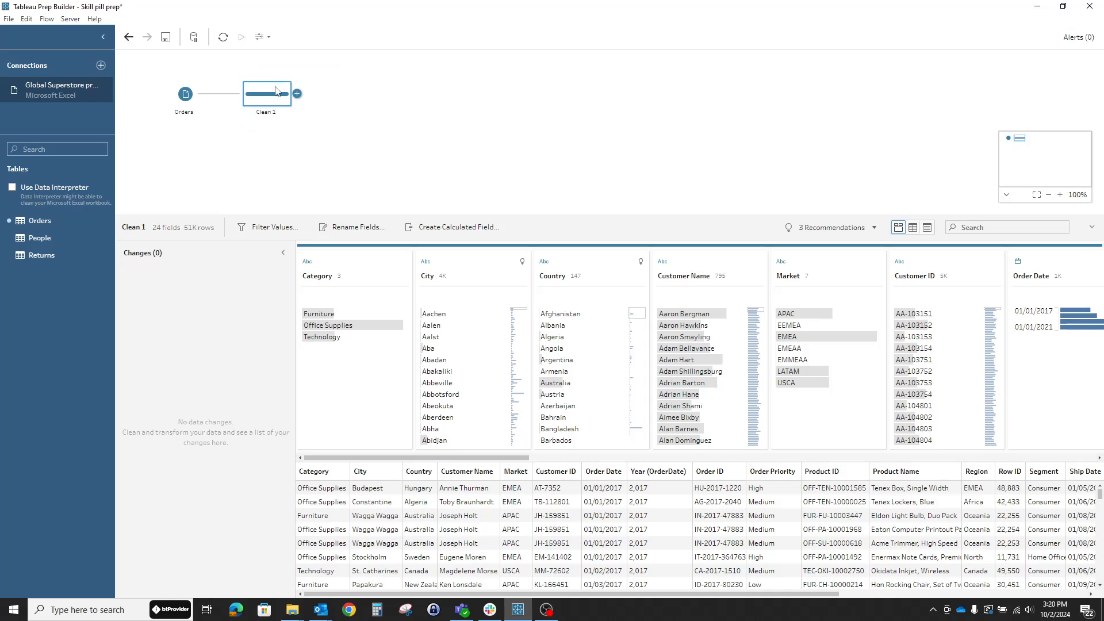
{"action": "mouse_move", "coordinate": [270, 103]}
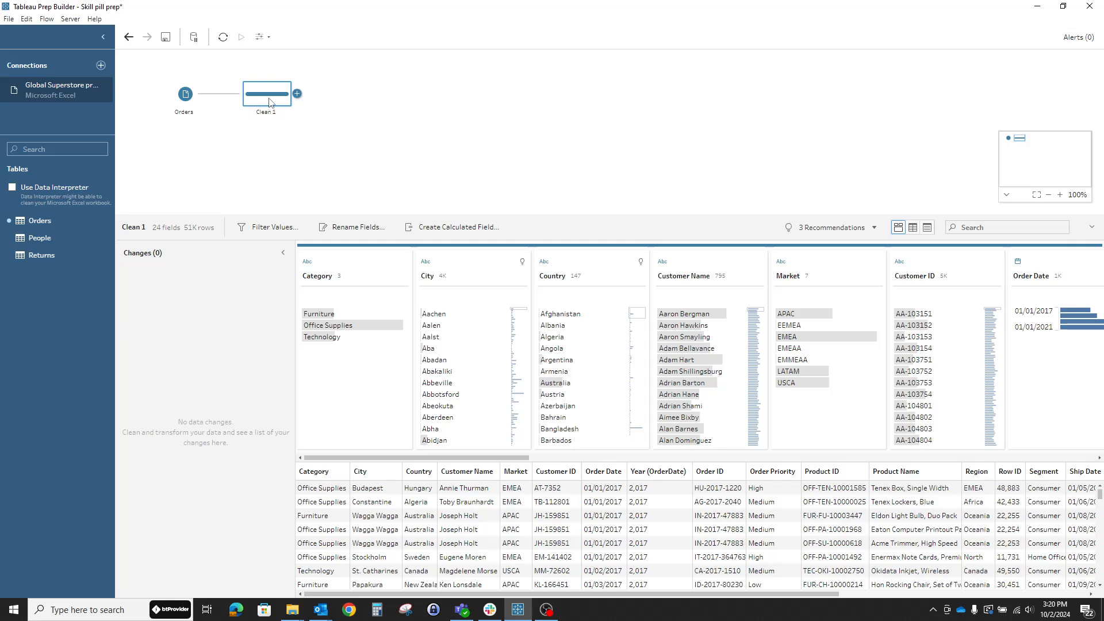
{"action": "mouse_move", "coordinate": [156, 268]}
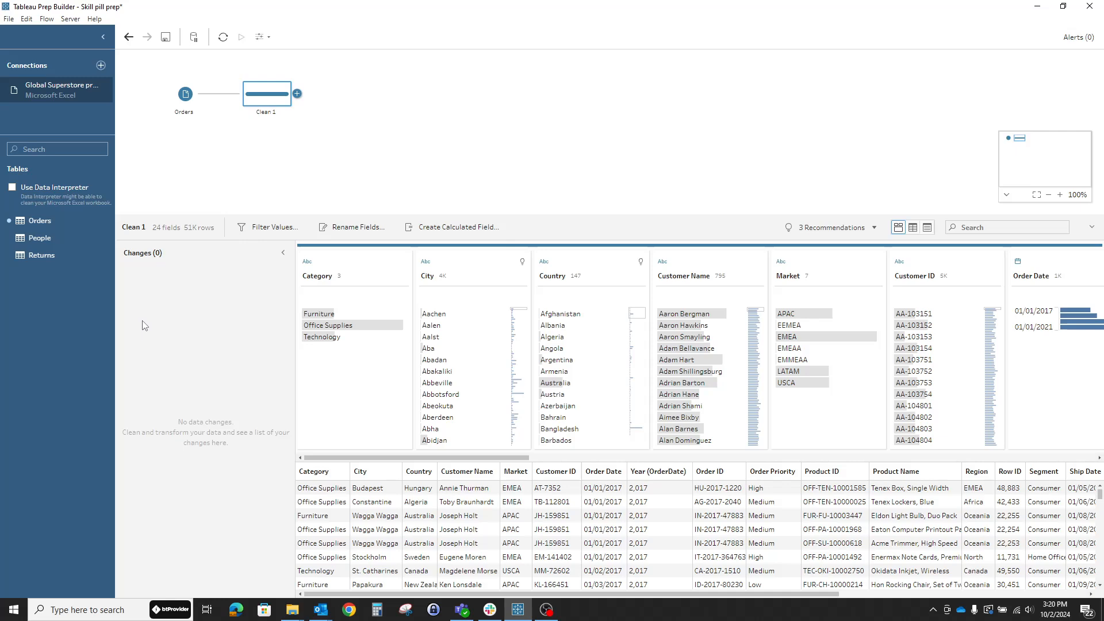
{"action": "mouse_move", "coordinate": [292, 364]}
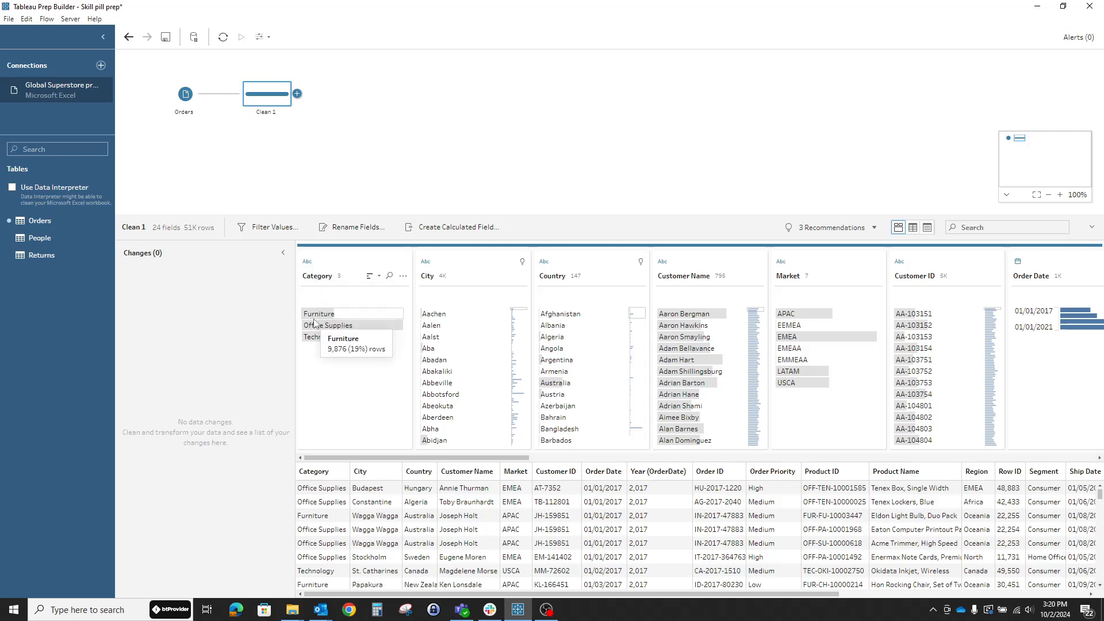
{"action": "mouse_move", "coordinate": [328, 324]}
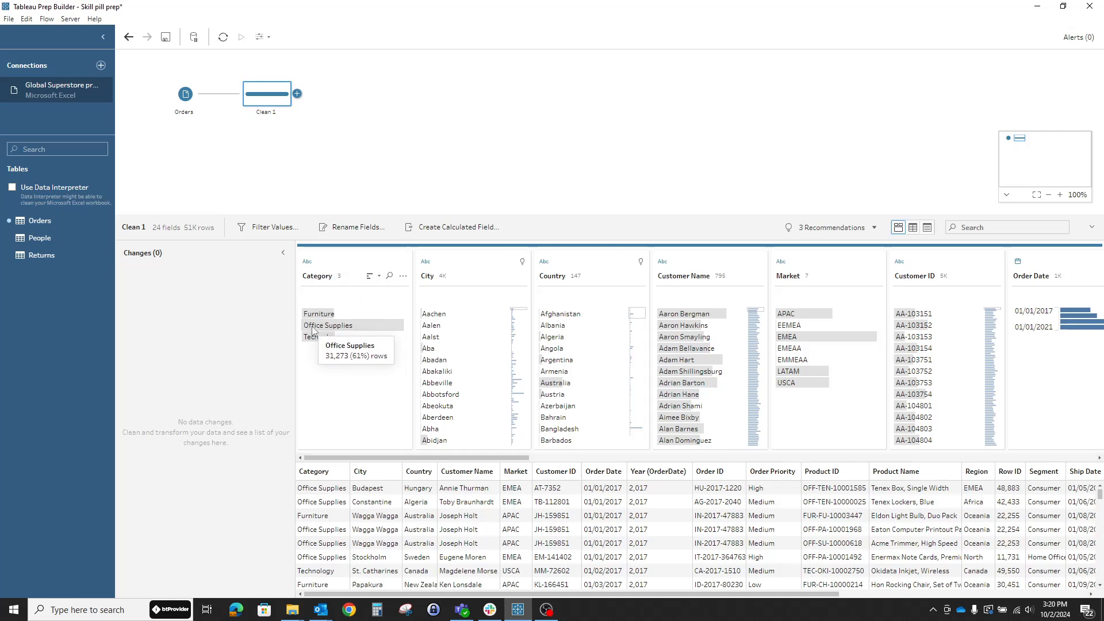
{"action": "mouse_move", "coordinate": [318, 313]}
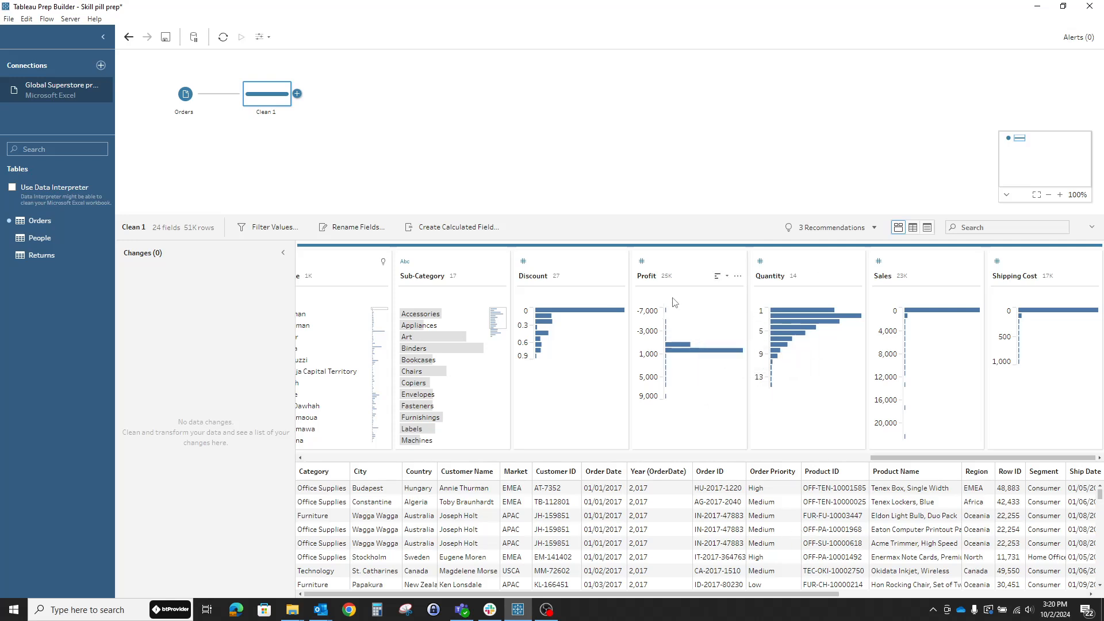
{"action": "mouse_move", "coordinate": [576, 324]}
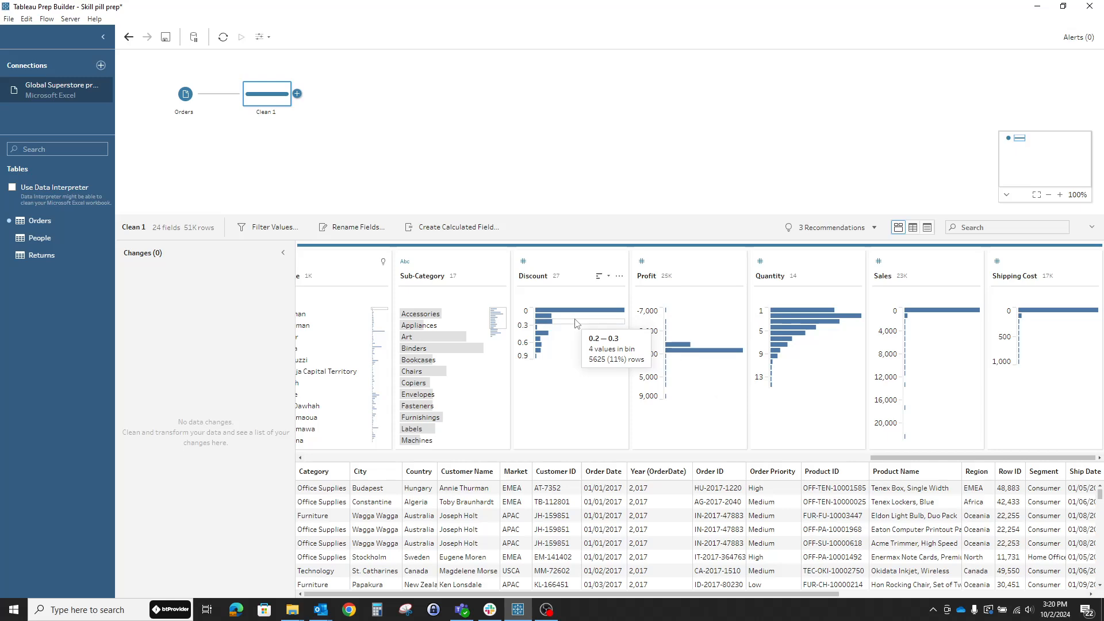
{"action": "left_click", "coordinate": [570, 267]}
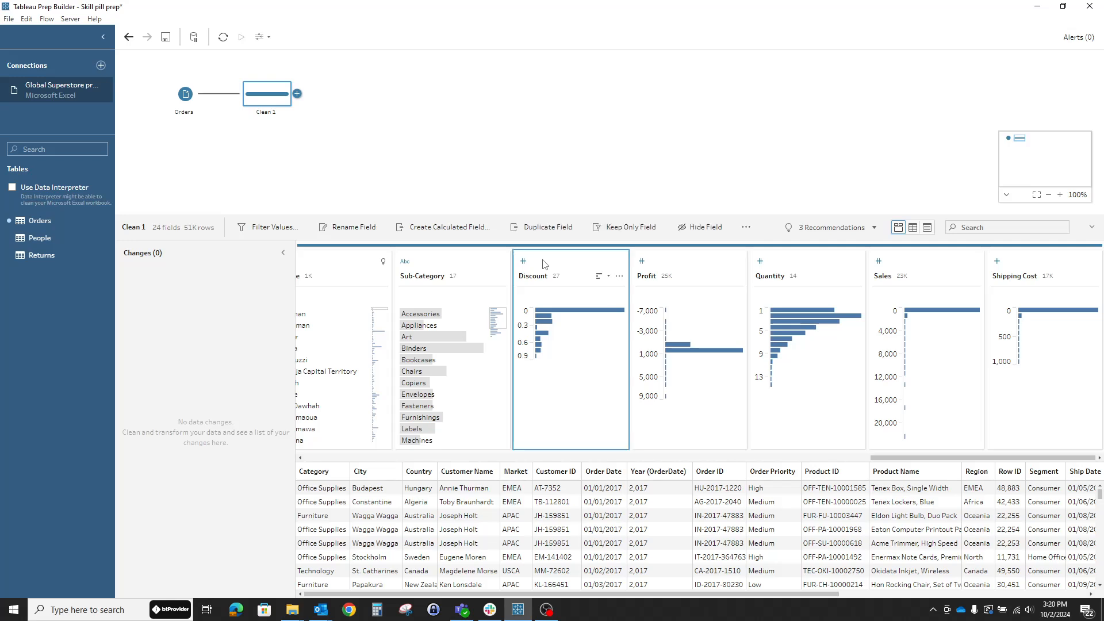
{"action": "left_click", "coordinate": [688, 267]}
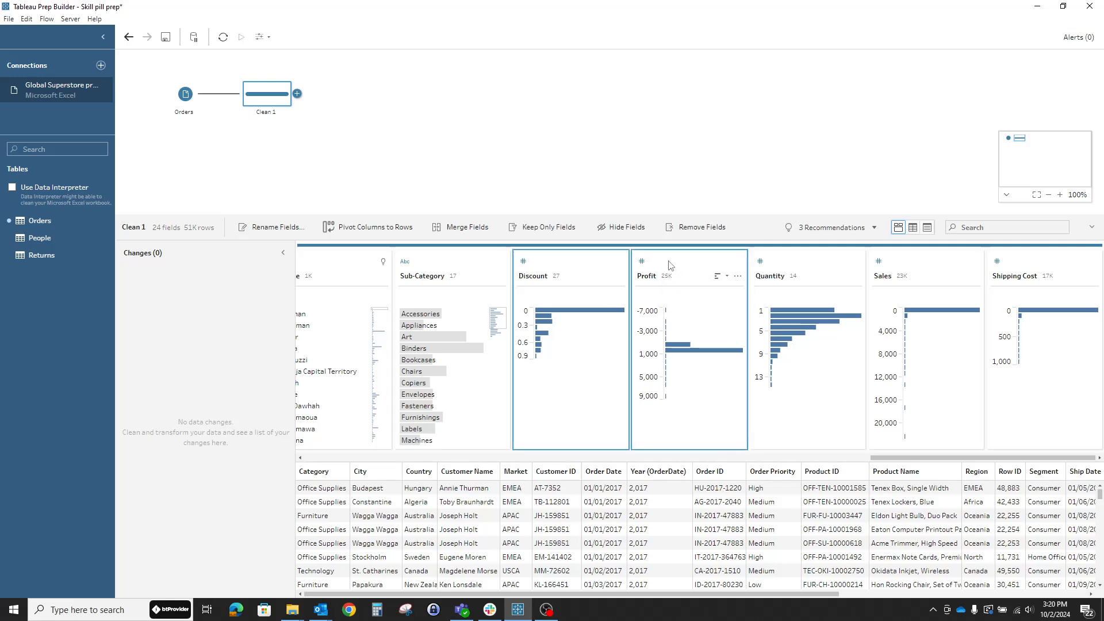
{"action": "mouse_move", "coordinate": [561, 270]}
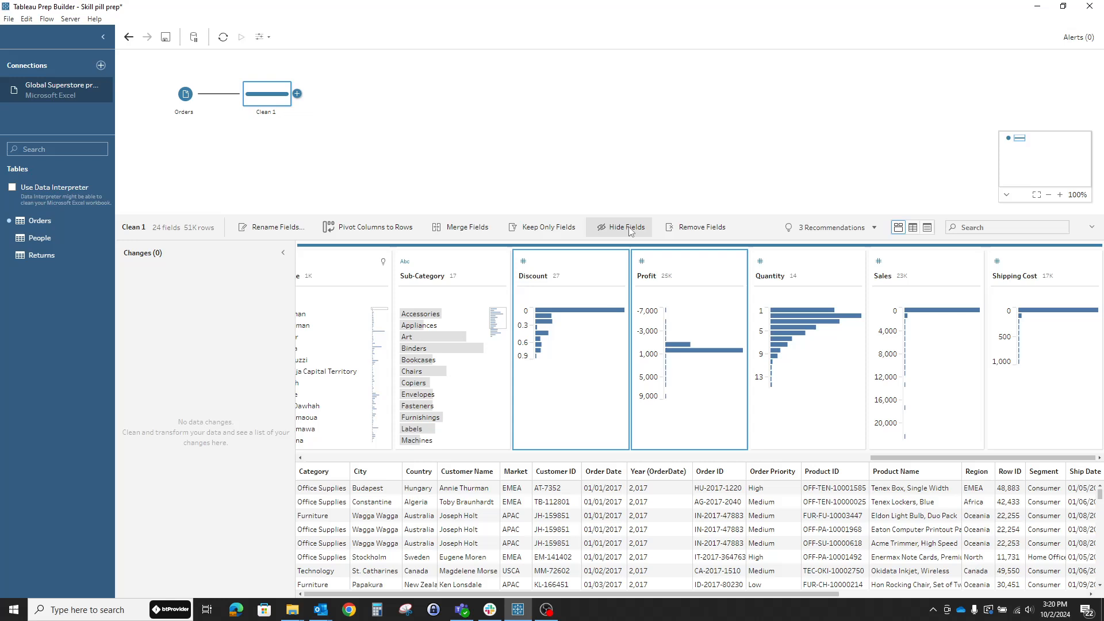
{"action": "mouse_move", "coordinate": [655, 275]}
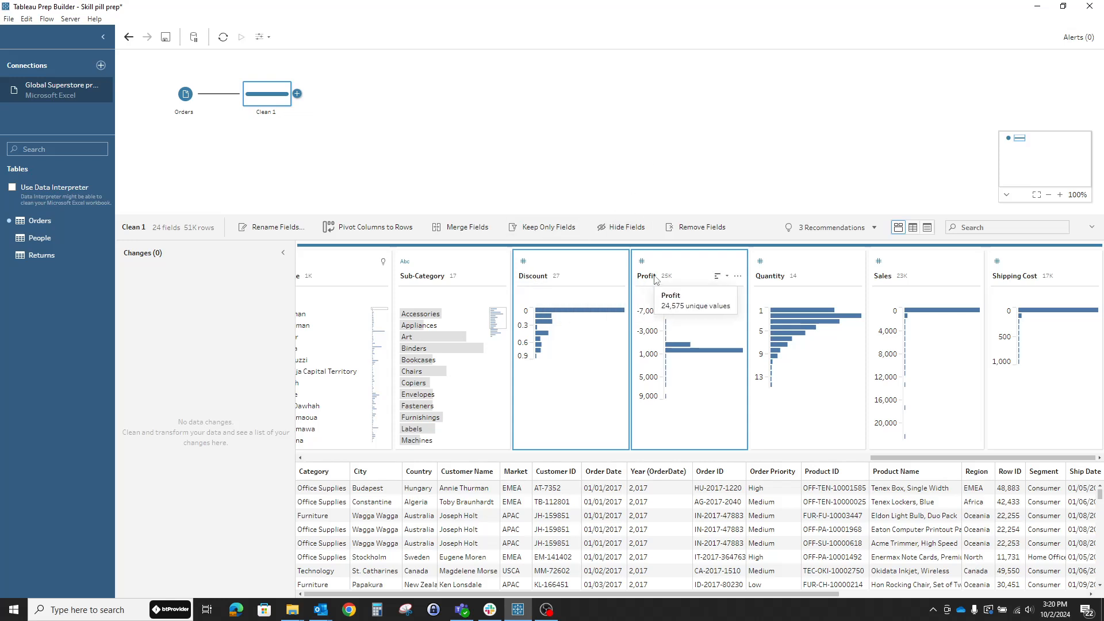
{"action": "mouse_move", "coordinate": [551, 275]}
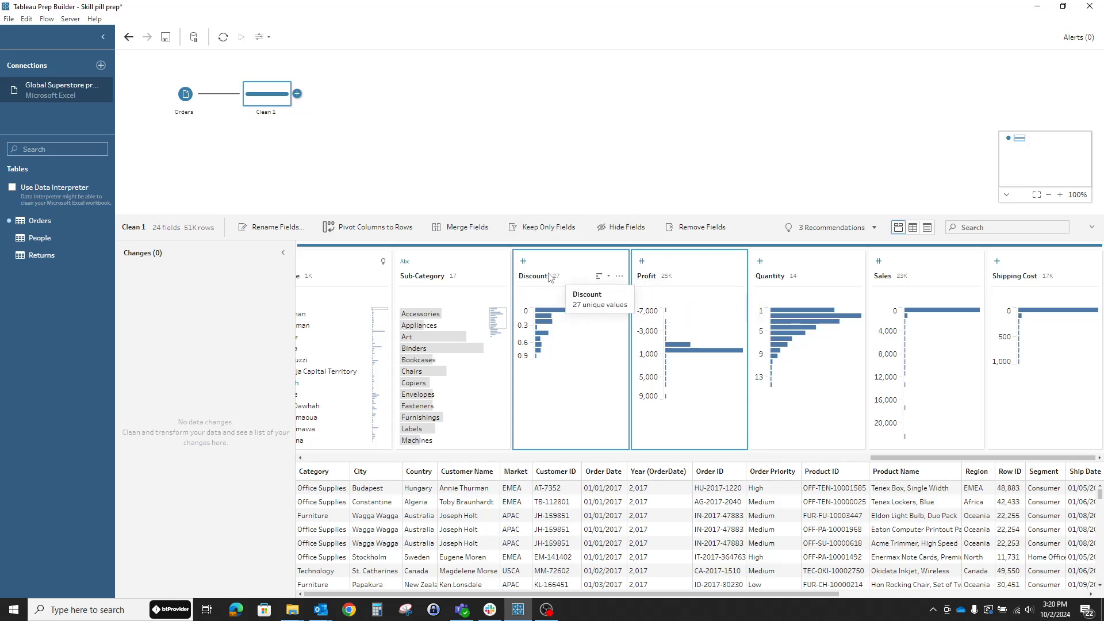
{"action": "left_click", "coordinate": [700, 226]}
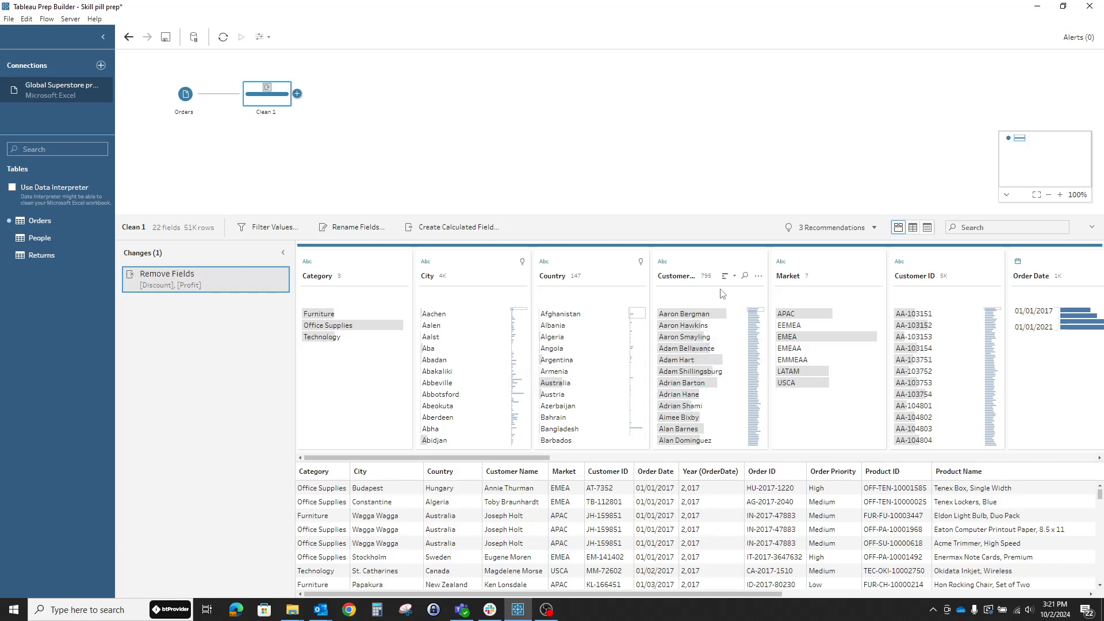
{"action": "mouse_move", "coordinate": [812, 273]}
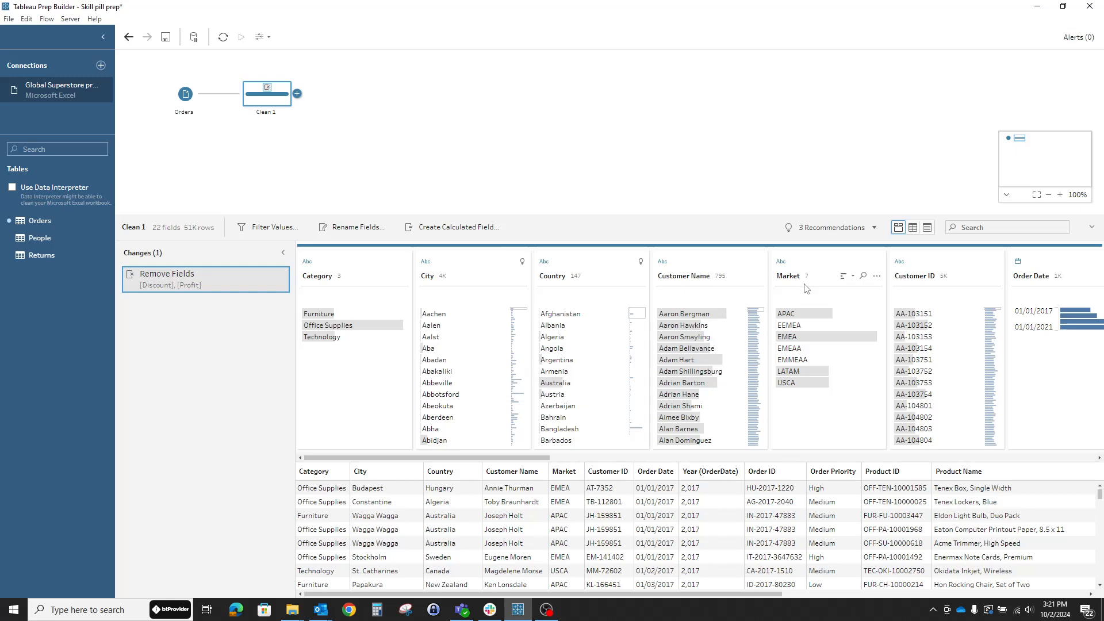
{"action": "mouse_move", "coordinate": [803, 313]}
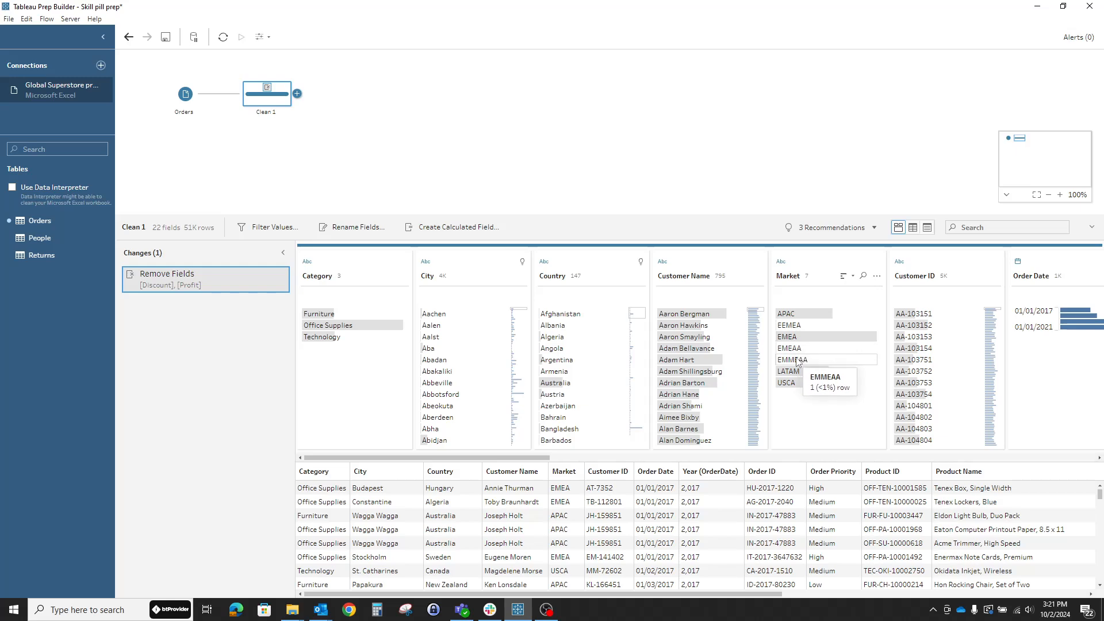
{"action": "mouse_move", "coordinate": [793, 371]}
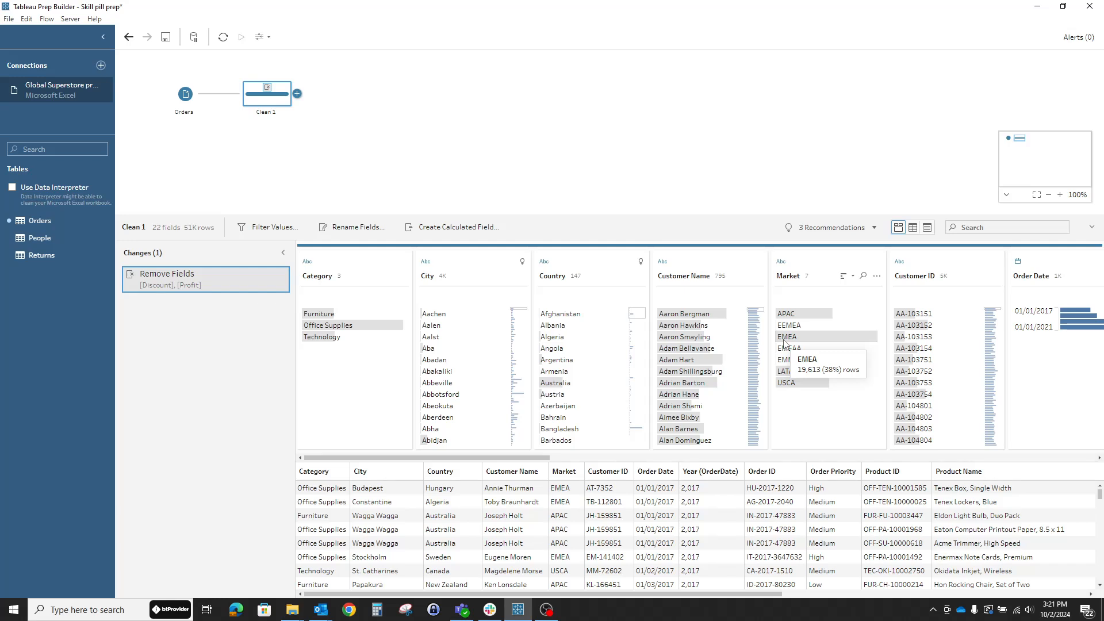
Step: Bring up the Market field's options to group its misspelled EMEA values
{"action": "left_click", "coordinate": [878, 275]}
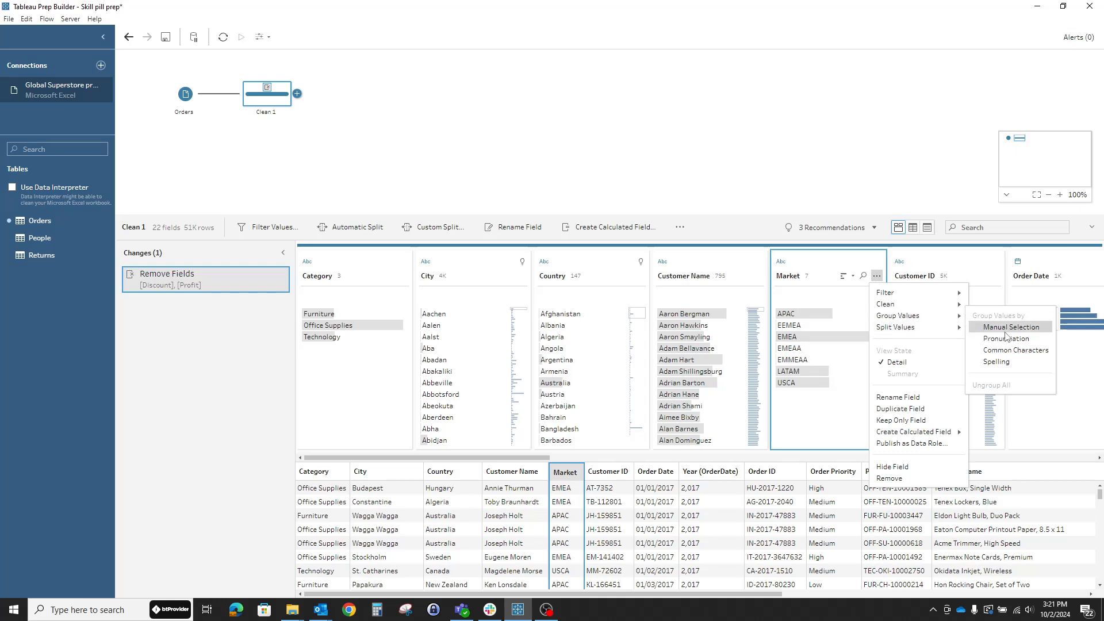
{"action": "mouse_move", "coordinate": [1013, 326]}
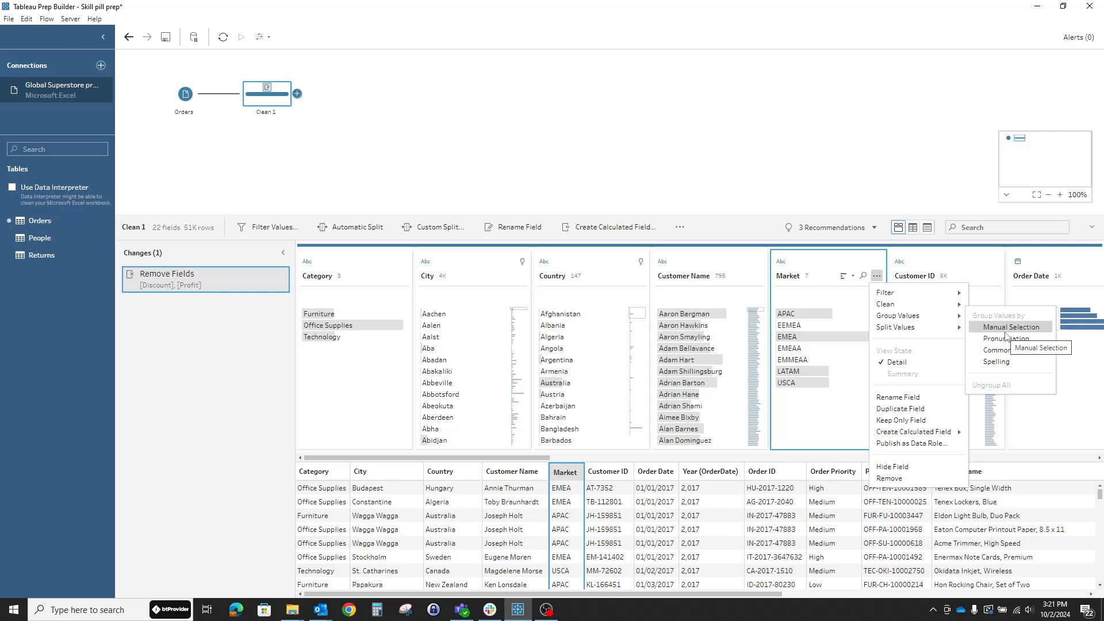
{"action": "mouse_move", "coordinate": [1001, 339]}
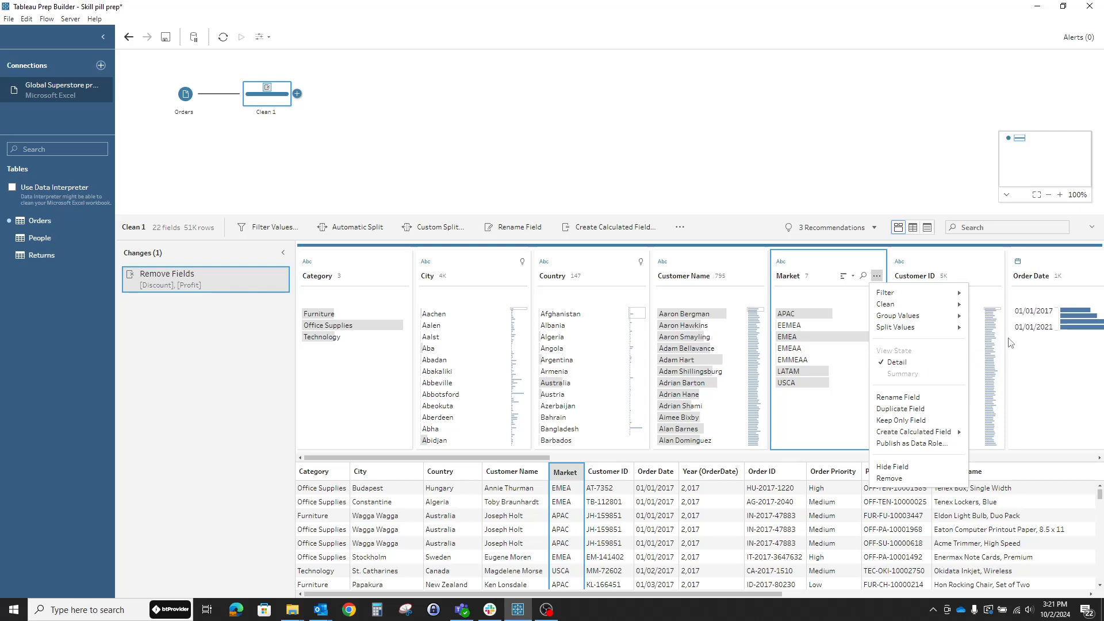
{"action": "mouse_move", "coordinate": [899, 315]}
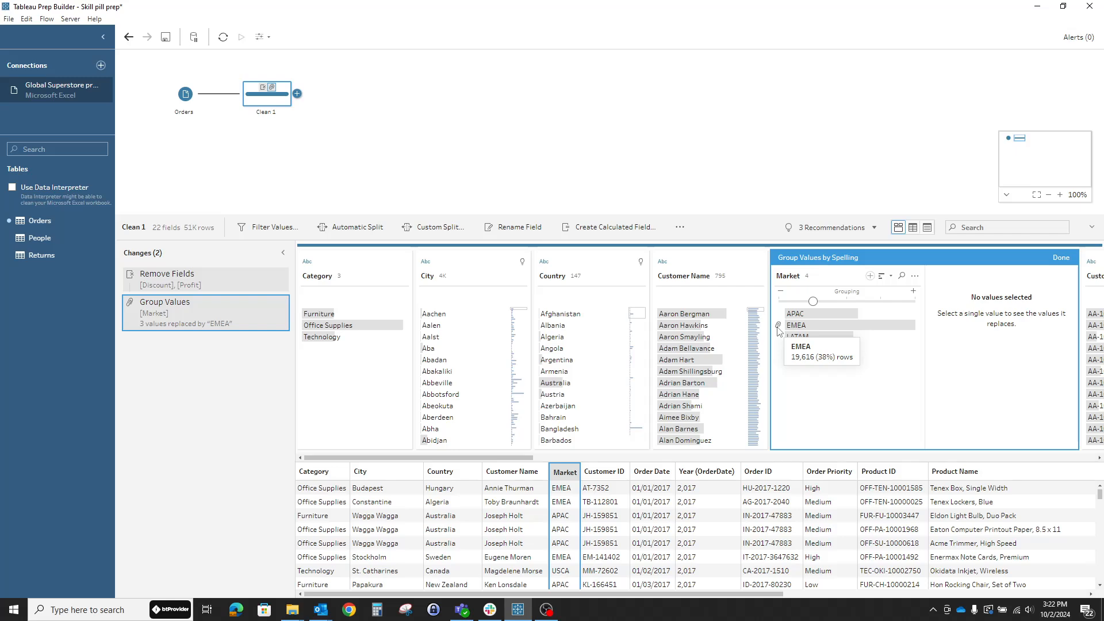
{"action": "left_click", "coordinate": [797, 324]}
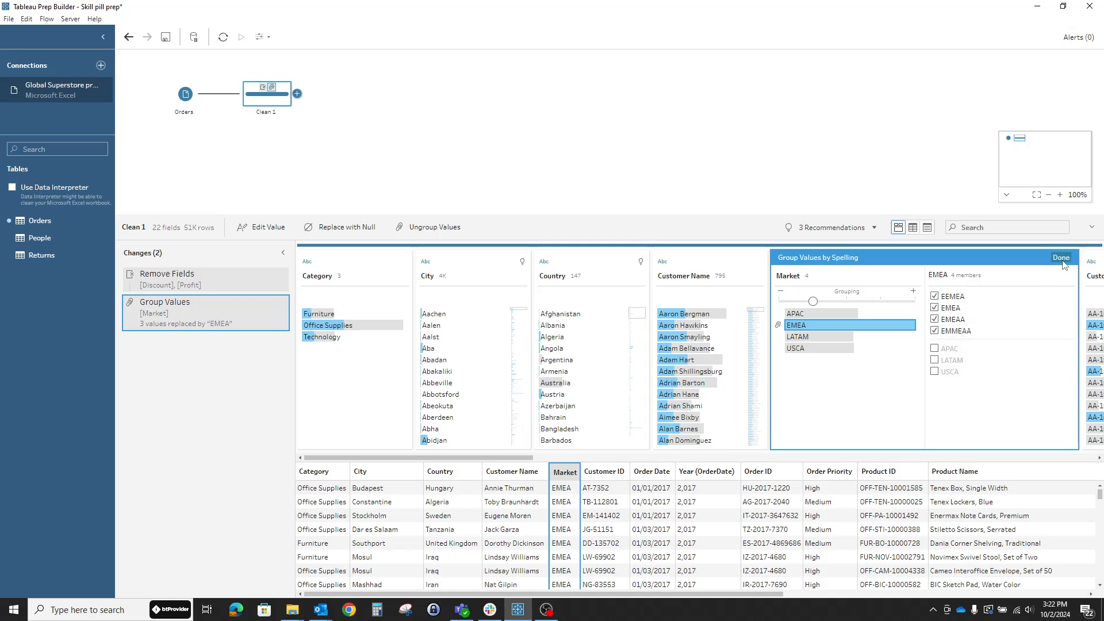
{"action": "left_click", "coordinate": [1061, 258]}
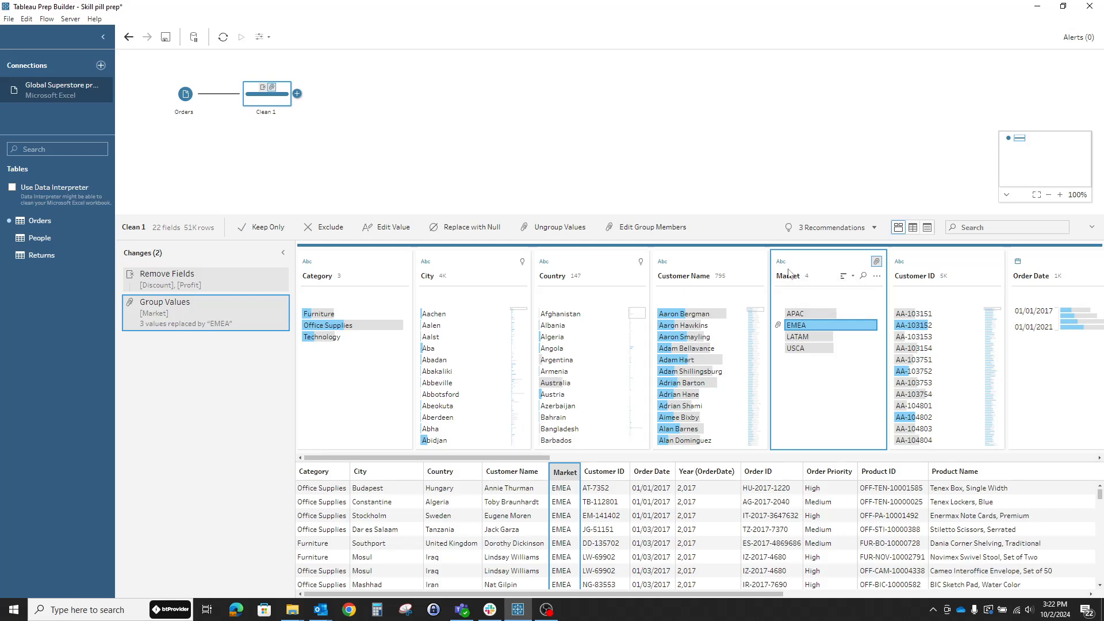
{"action": "mouse_move", "coordinate": [832, 451]}
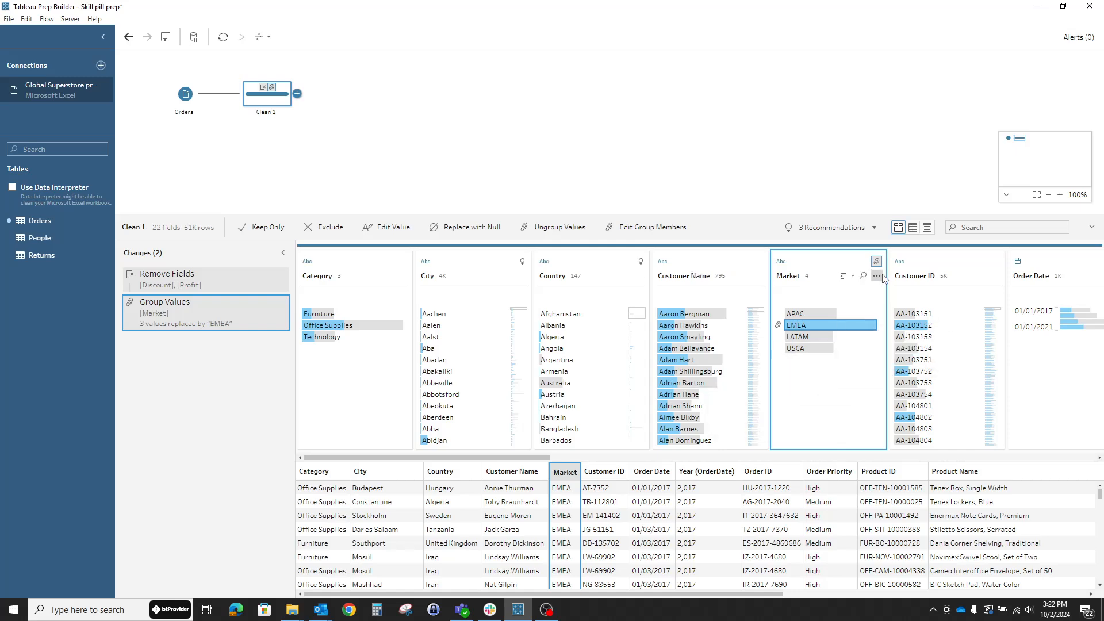
Step: Automatically split Customer ID into Split 1 (letter prefix) and Split 2 (numeric part)
{"action": "left_click", "coordinate": [913, 267]}
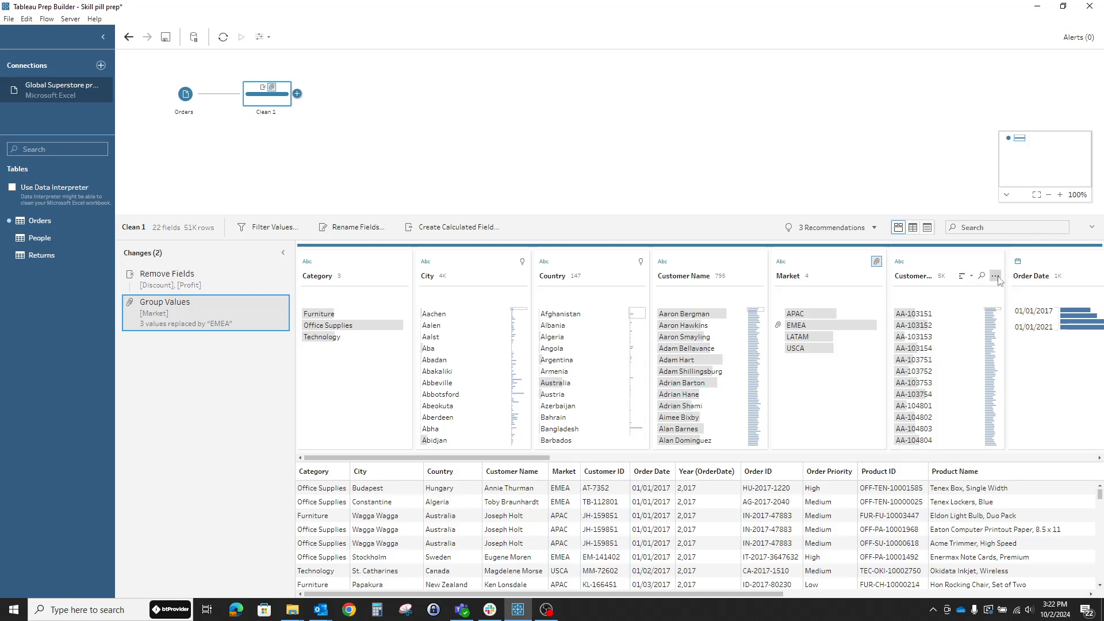
{"action": "left_click", "coordinate": [996, 275]}
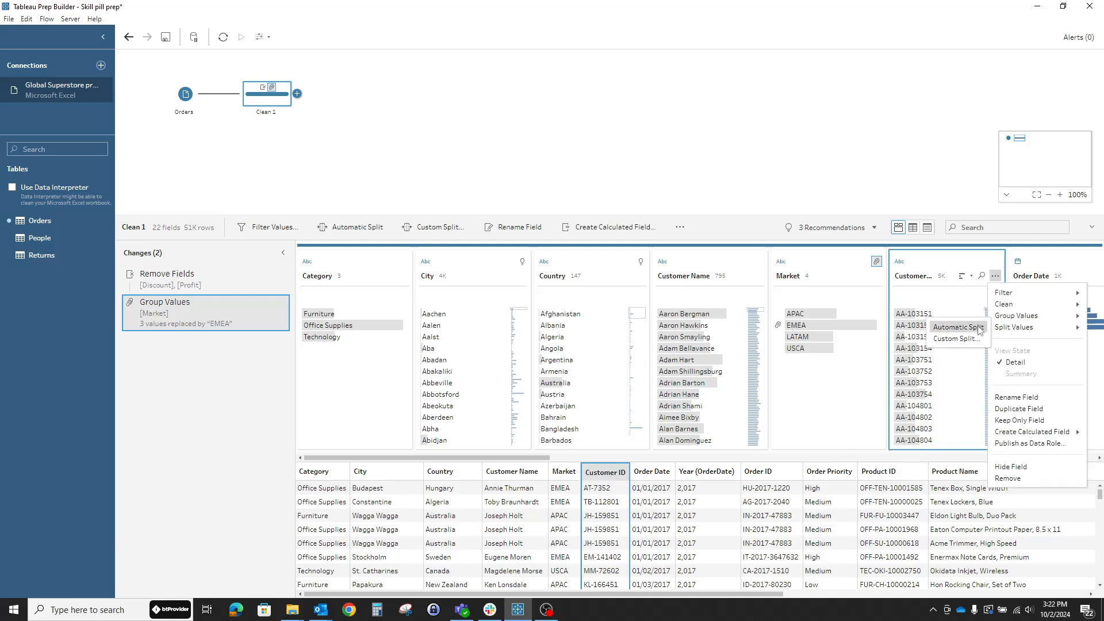
{"action": "mouse_move", "coordinate": [956, 339]}
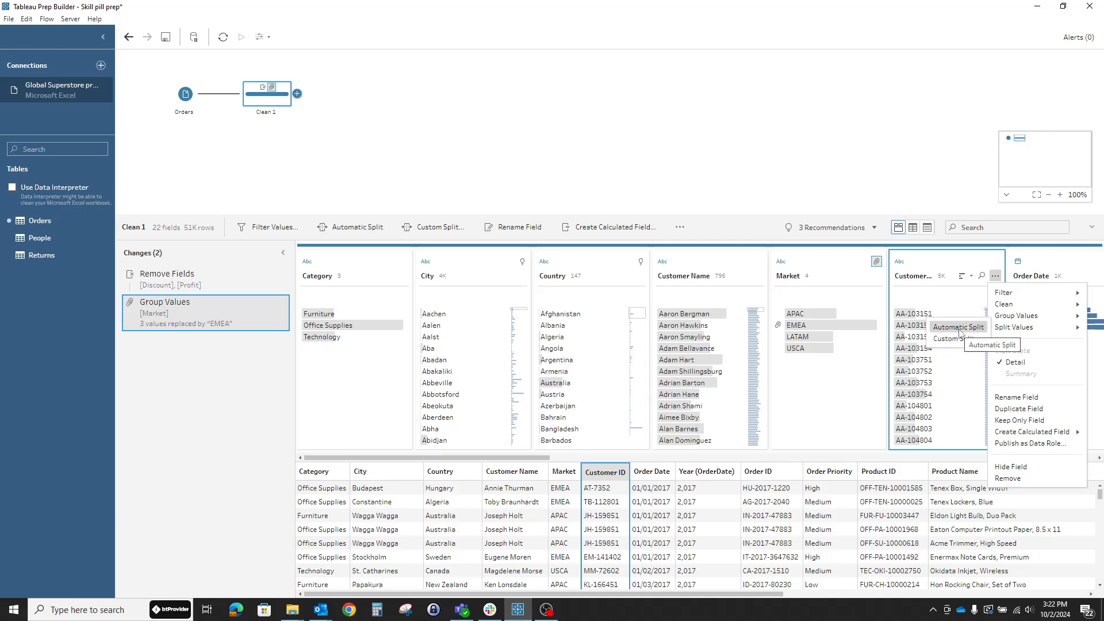
{"action": "left_click", "coordinate": [957, 327]}
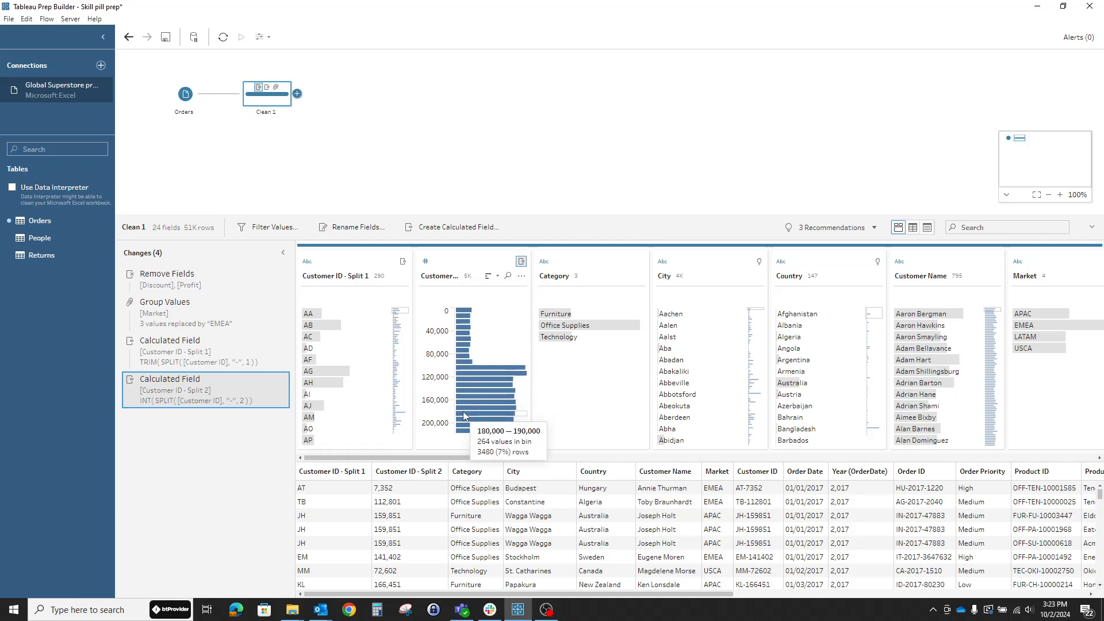
{"action": "mouse_move", "coordinate": [420, 287]}
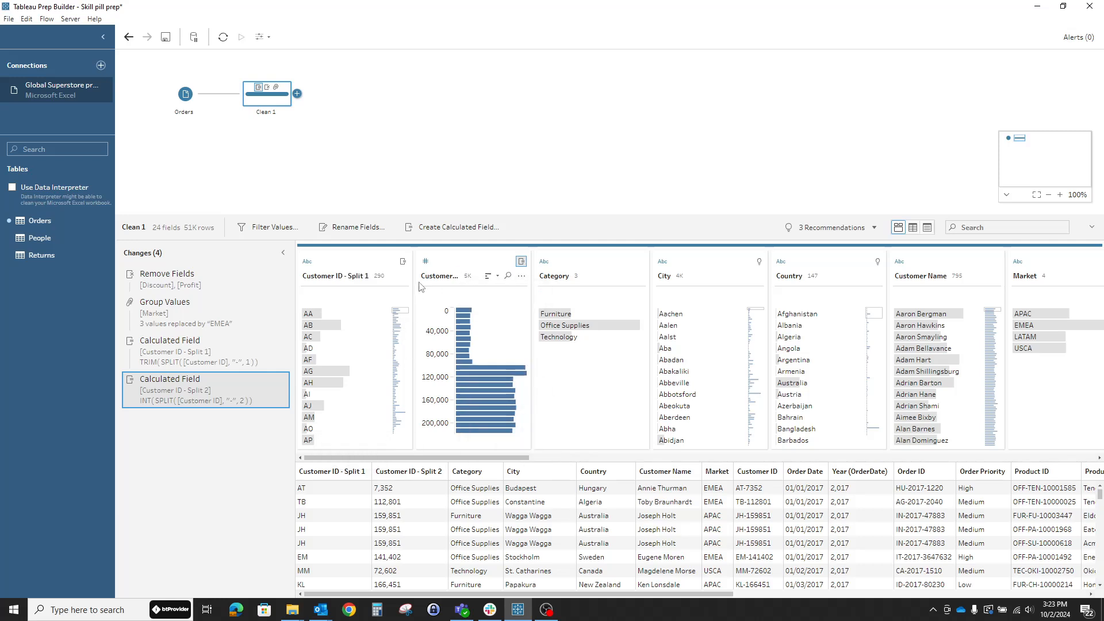
Step: Change Customer ID - Split 2 from number to String, then select the Split 1 field
{"action": "left_click", "coordinate": [425, 261]}
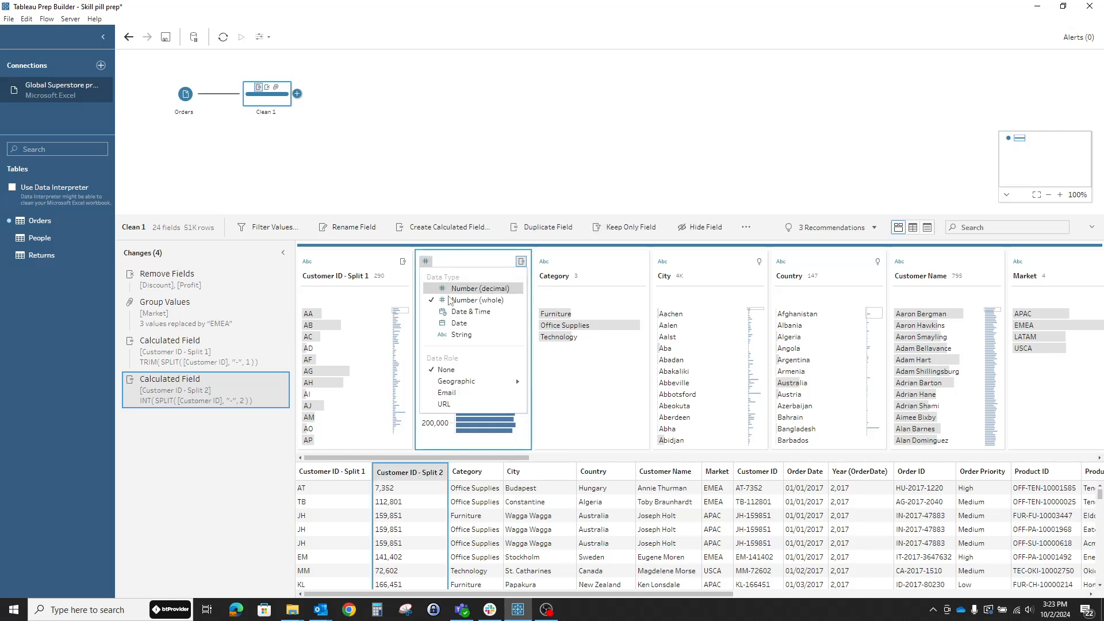
{"action": "left_click", "coordinate": [460, 334]}
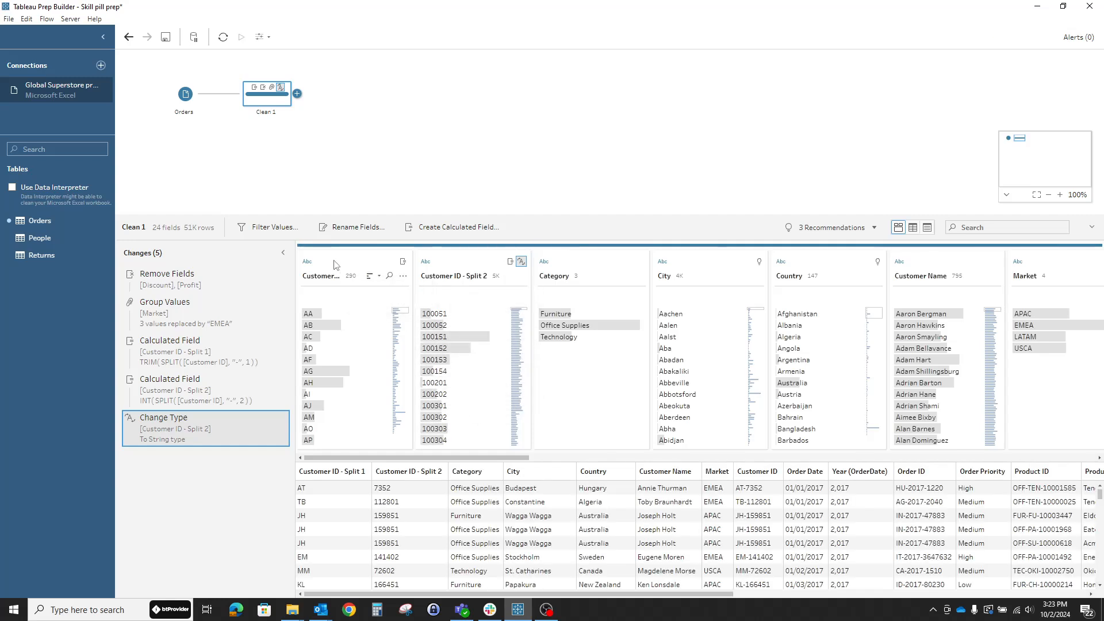
{"action": "left_click", "coordinate": [352, 275]}
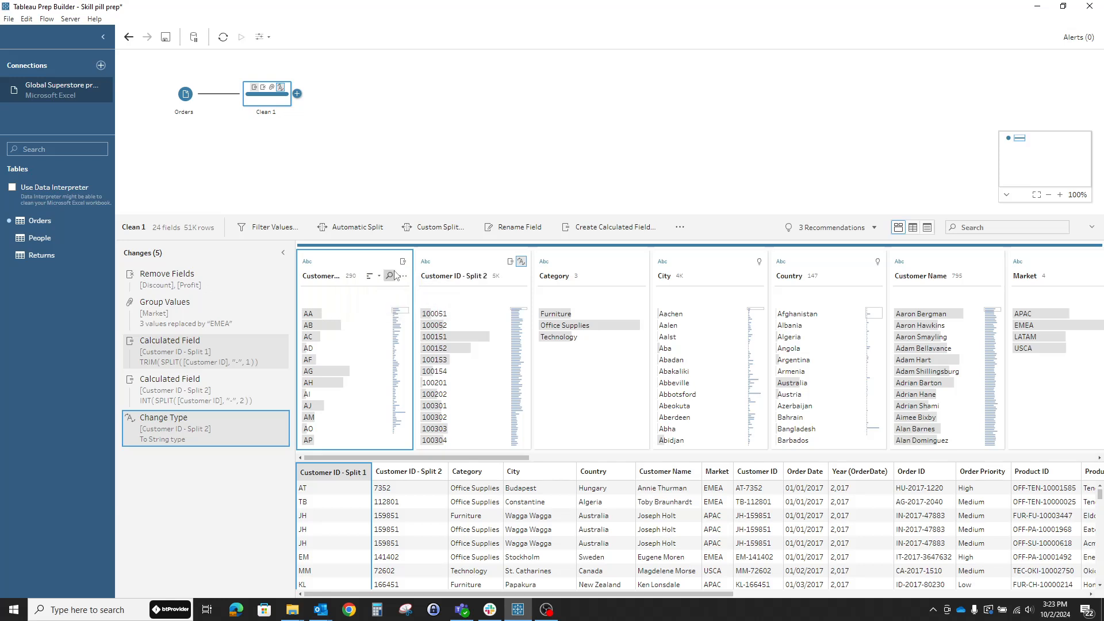
Step: Remove Customer ID - Split 1 and rename Customer ID - Split 2 to 'Customer unique'
{"action": "left_click", "coordinate": [402, 275]}
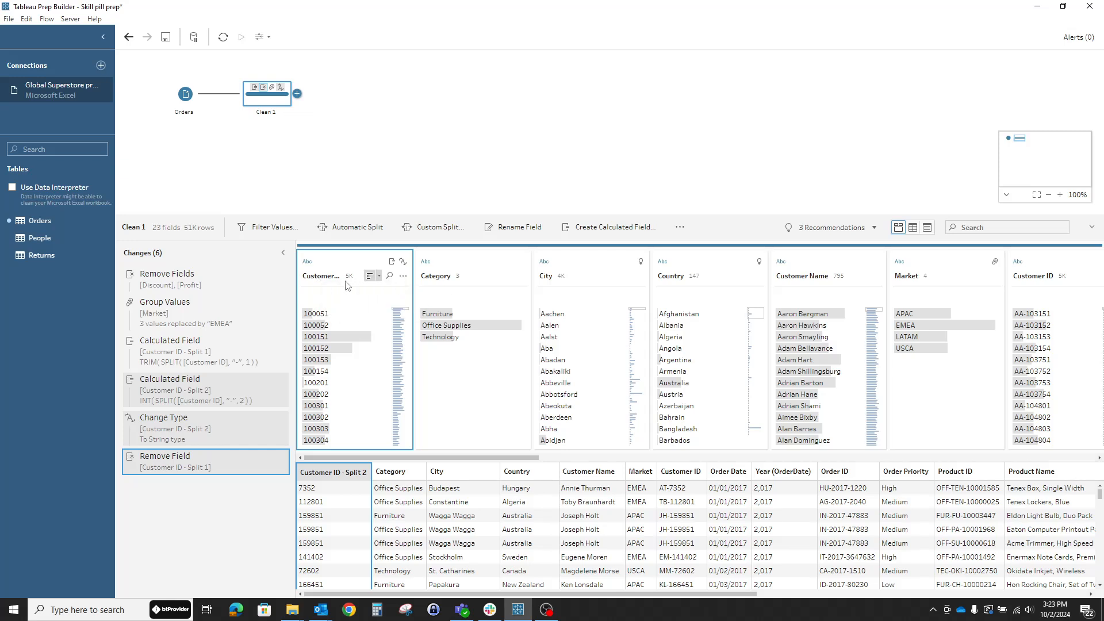
{"action": "double_click", "coordinate": [321, 275]}
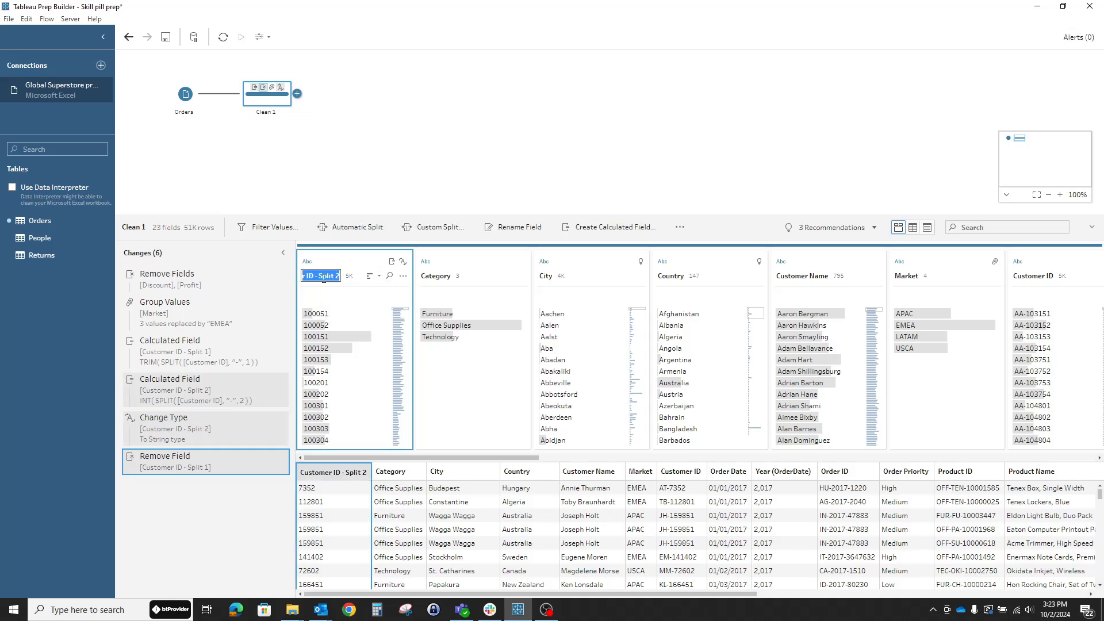
{"action": "type", "text": "Cu"}
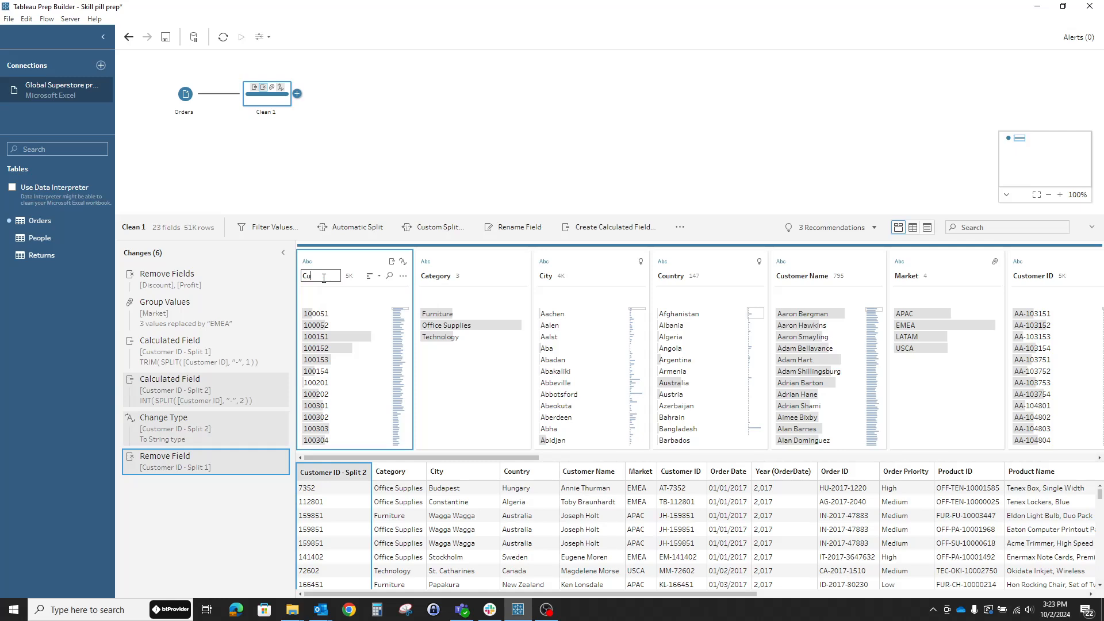
{"action": "type", "text": "stomer un"}
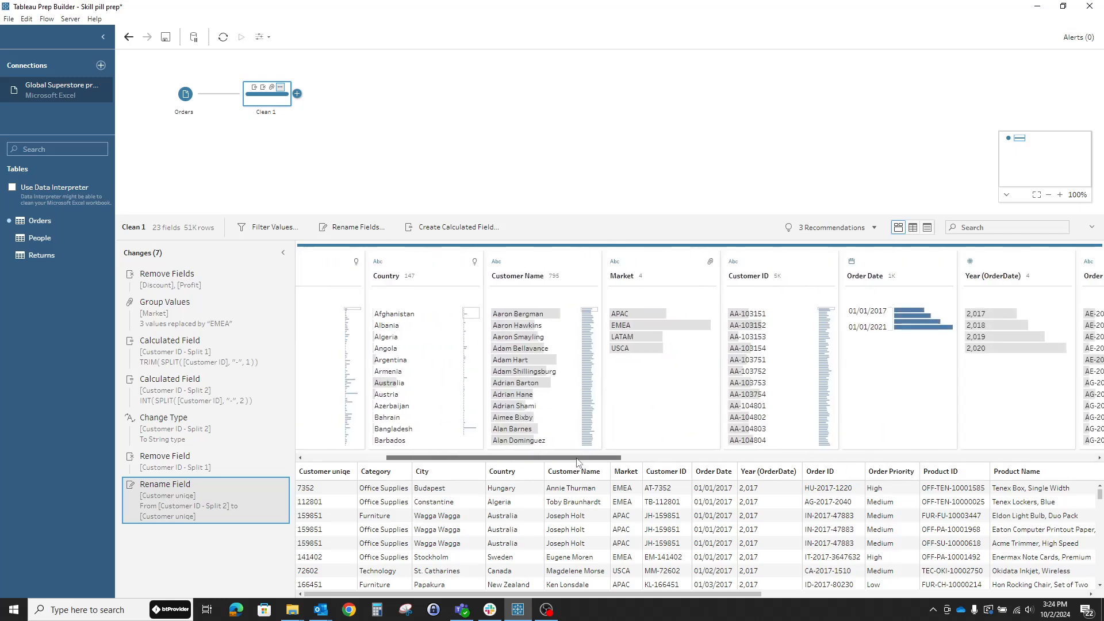
{"action": "scroll", "scroll_direction": "left", "scroll_amount": 3}
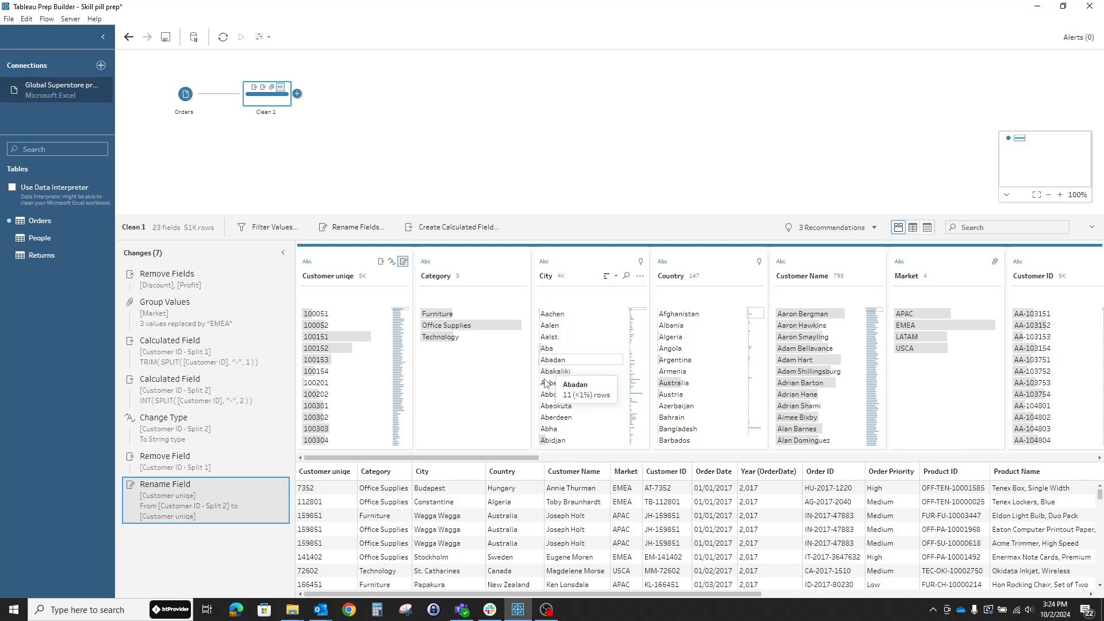
Step: Assign the City field the Geographic > City data role
{"action": "left_click", "coordinate": [543, 261]}
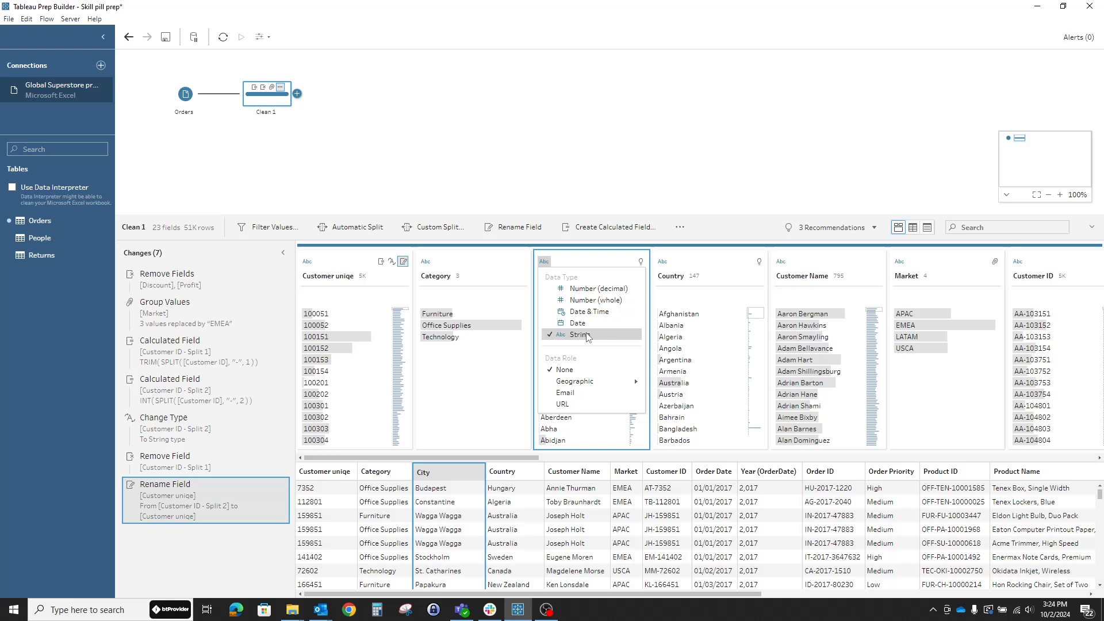
{"action": "mouse_move", "coordinate": [580, 334]}
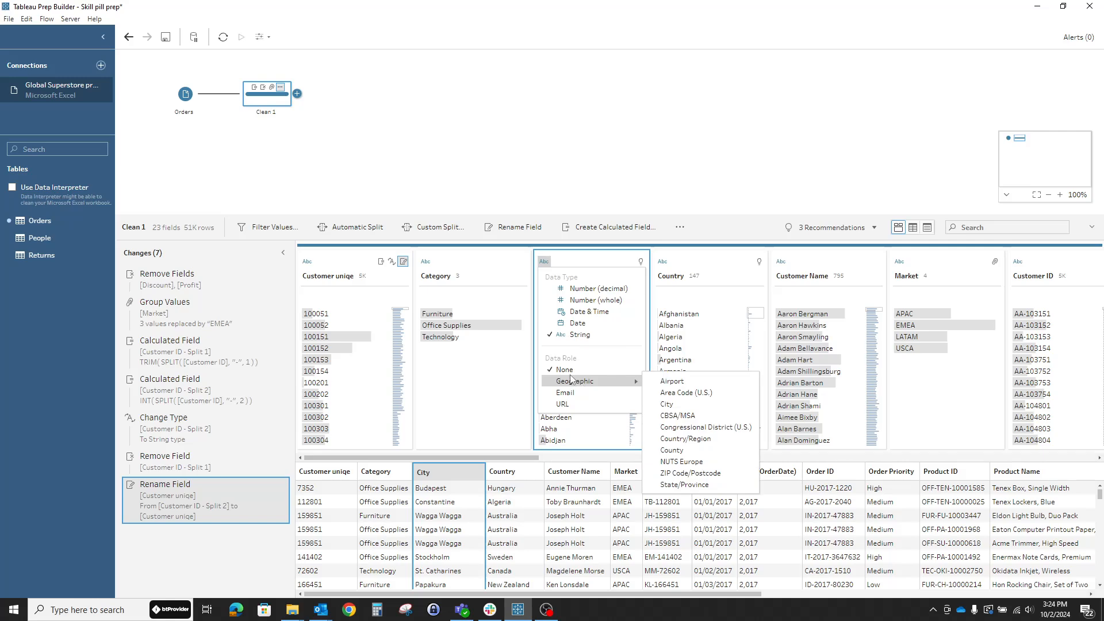
{"action": "mouse_move", "coordinate": [576, 381]}
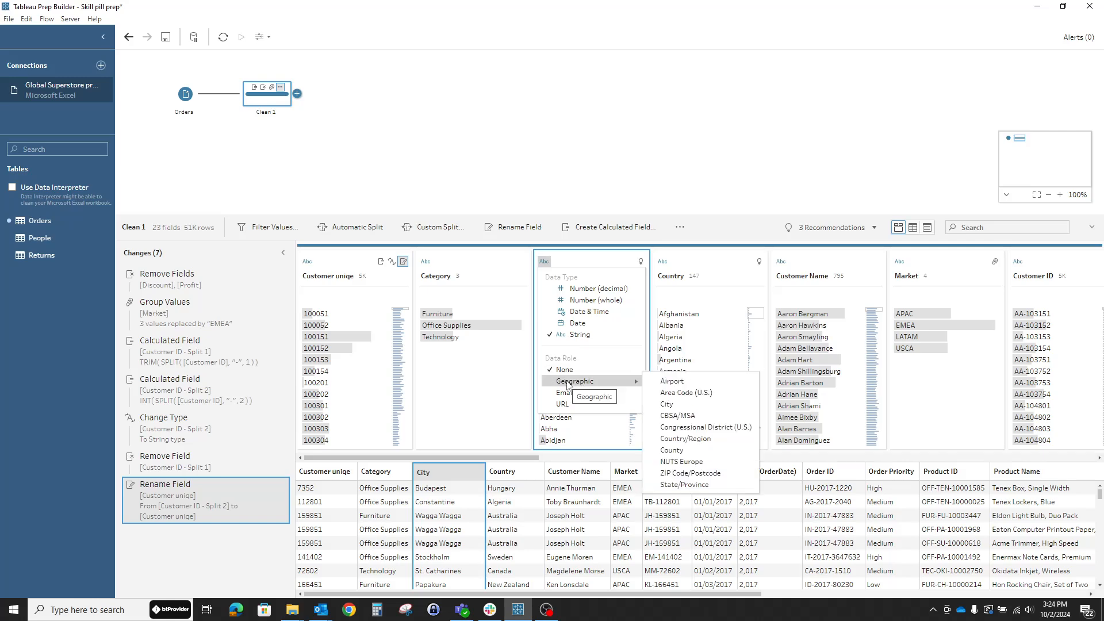
{"action": "left_click", "coordinate": [667, 405]}
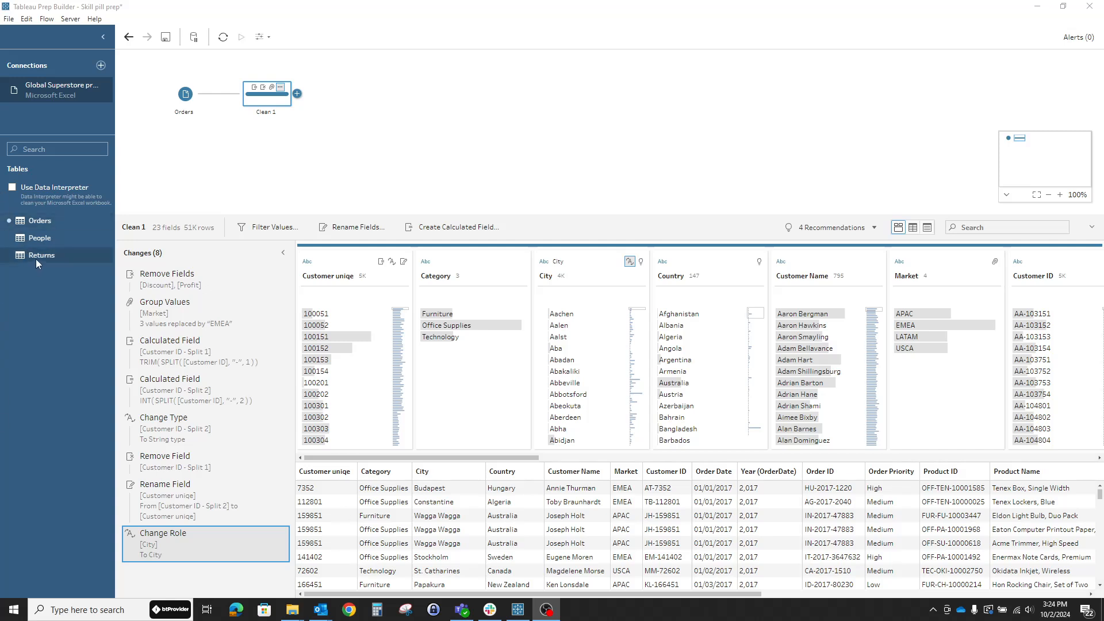
{"action": "mouse_move", "coordinate": [41, 255]}
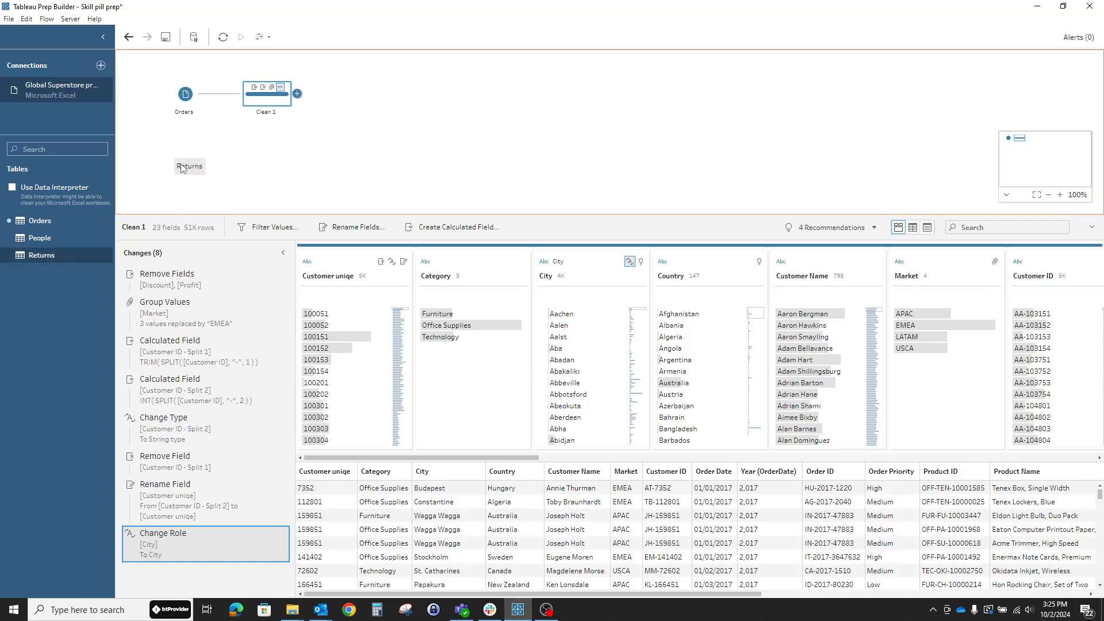
Step: Place the Returns table on the canvas as a second input and list its possible next steps
{"action": "left_click", "coordinate": [183, 162]}
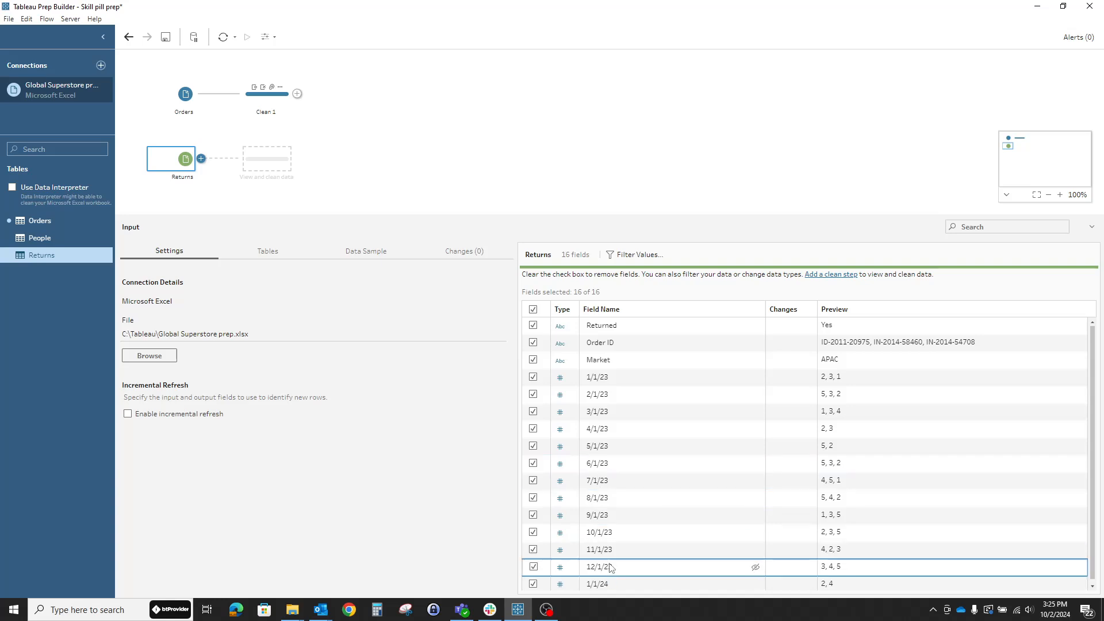
{"action": "left_click", "coordinate": [201, 158]}
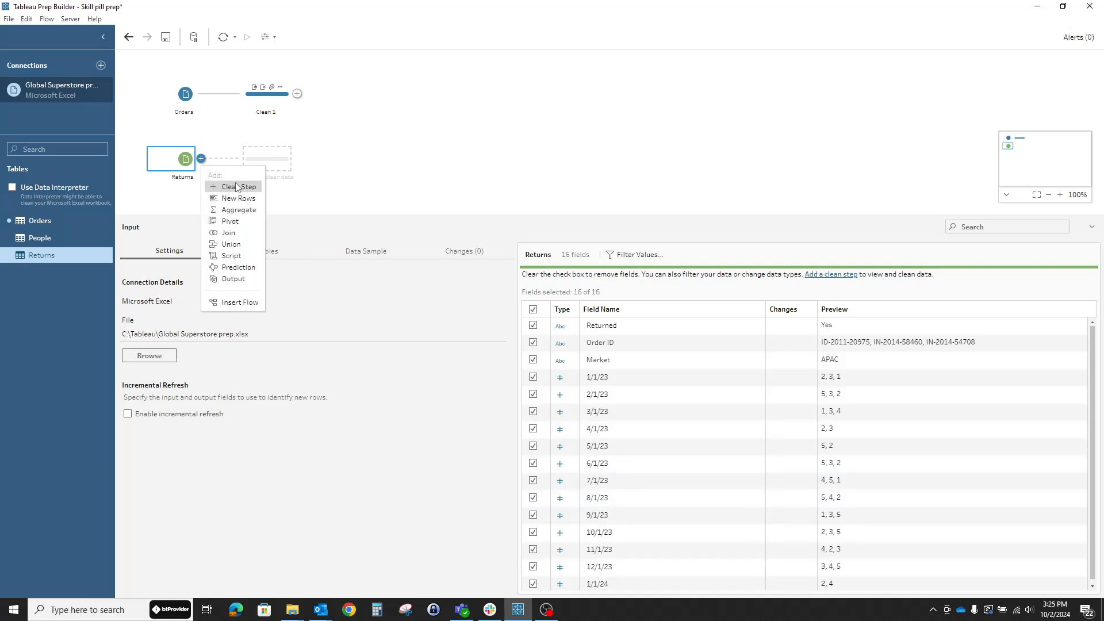
Step: Add a Clean 3 step after the Returns input to profile its 16 fields
{"action": "left_click", "coordinate": [238, 186]}
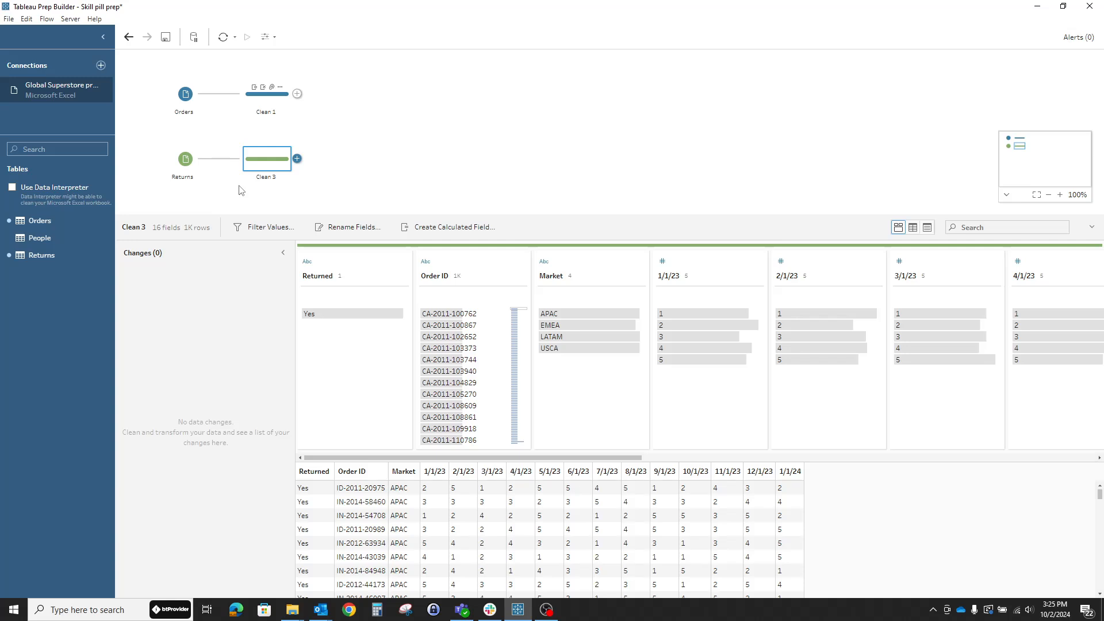
{"action": "mouse_move", "coordinate": [326, 489]}
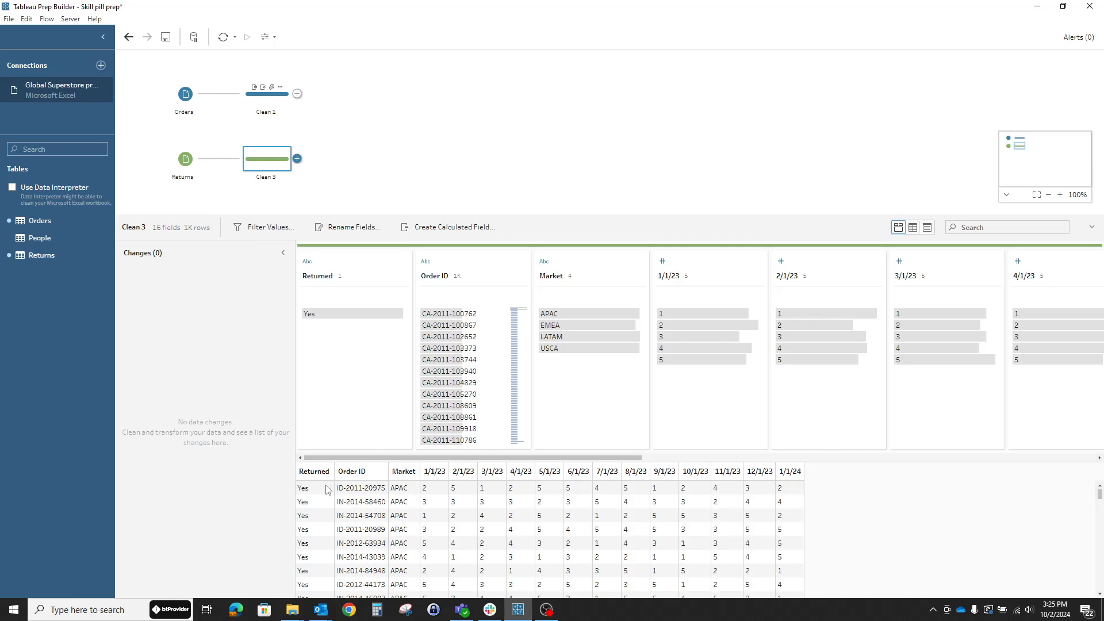
{"action": "mouse_move", "coordinate": [400, 479]}
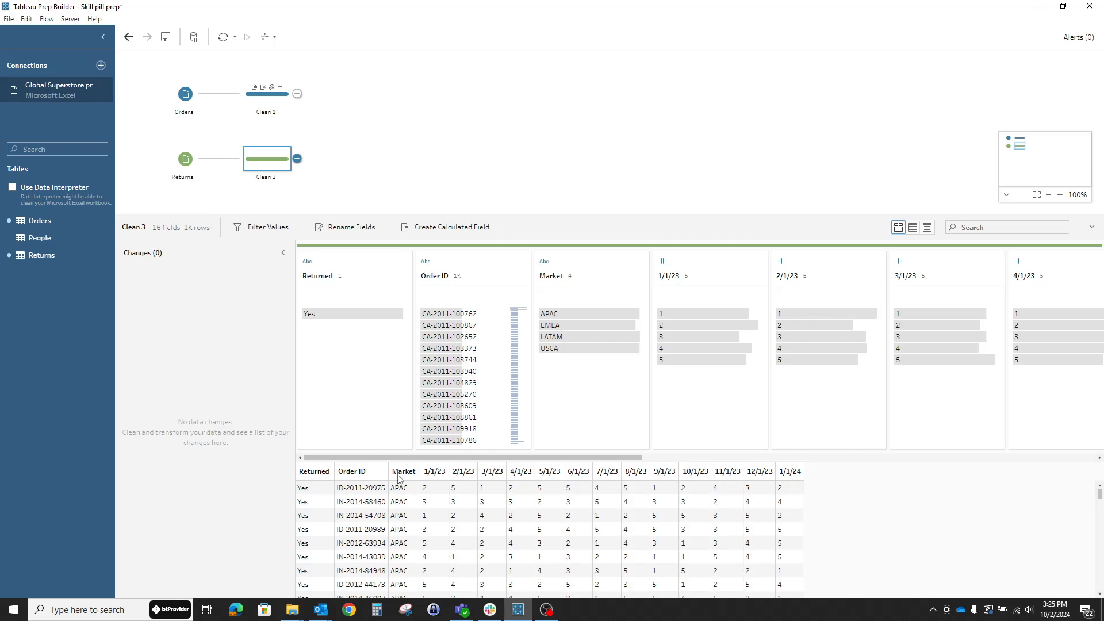
{"action": "mouse_move", "coordinate": [433, 484]}
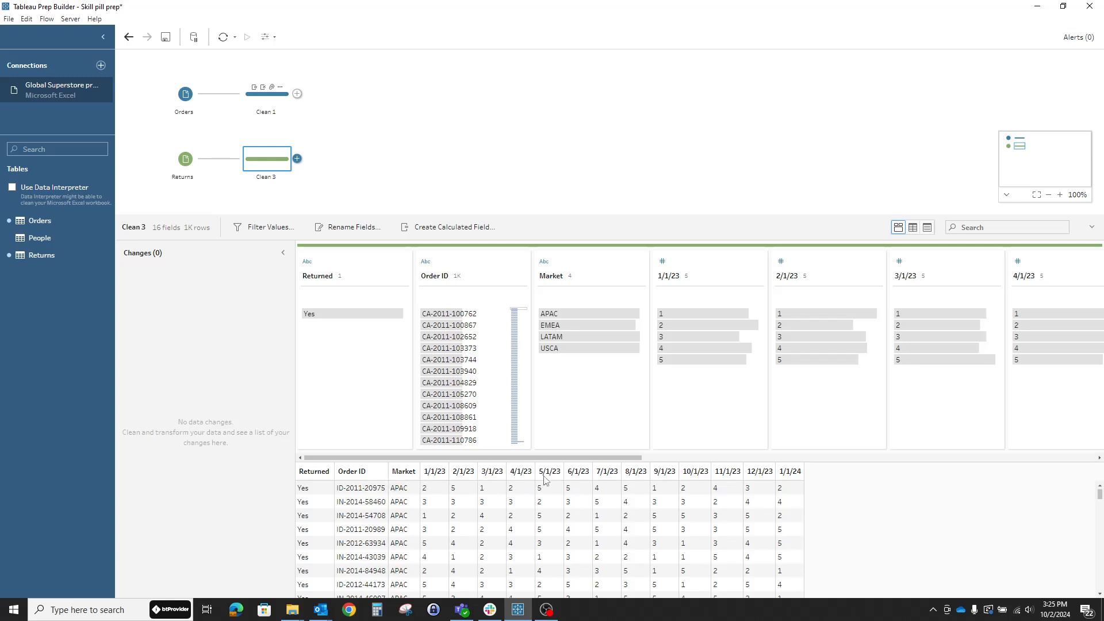
{"action": "mouse_move", "coordinate": [639, 483]}
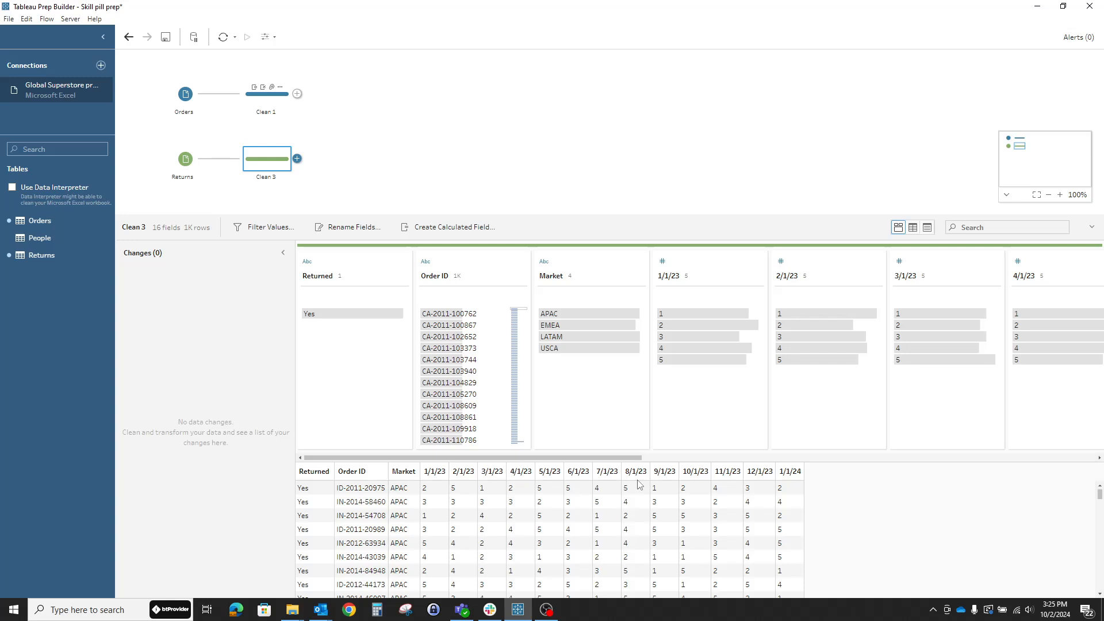
{"action": "mouse_move", "coordinate": [493, 465]}
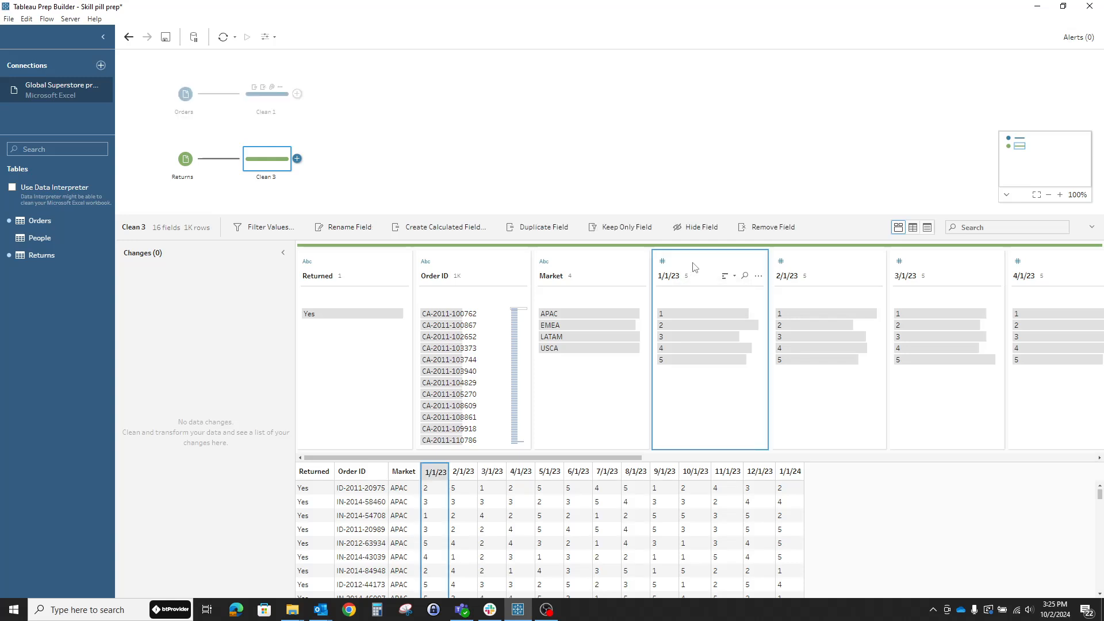
{"action": "mouse_move", "coordinate": [378, 462]}
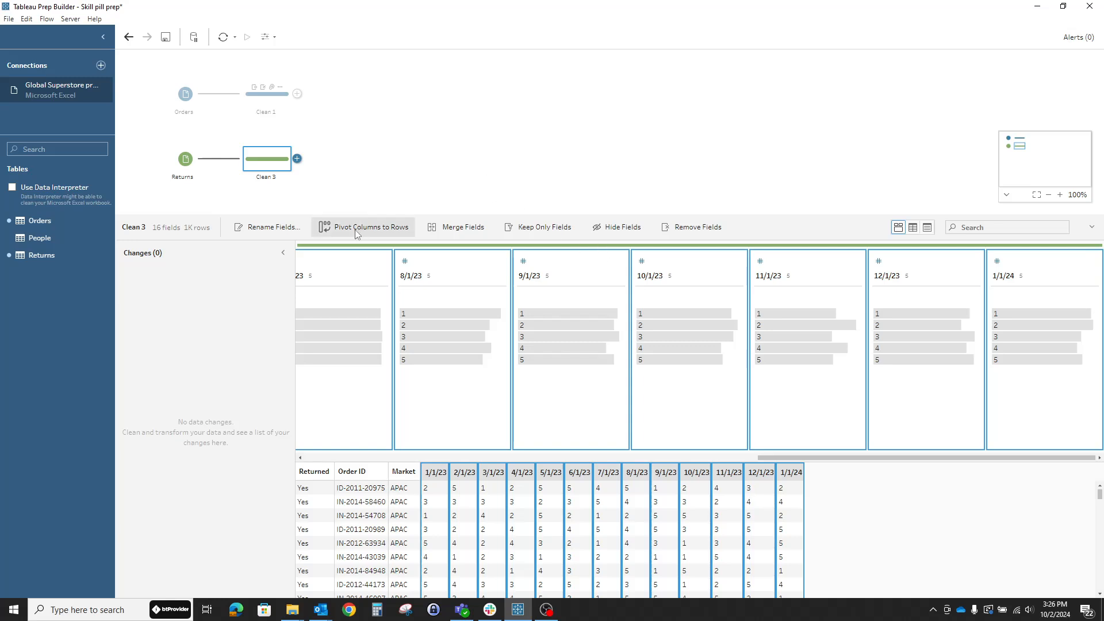
{"action": "mouse_move", "coordinate": [358, 235]}
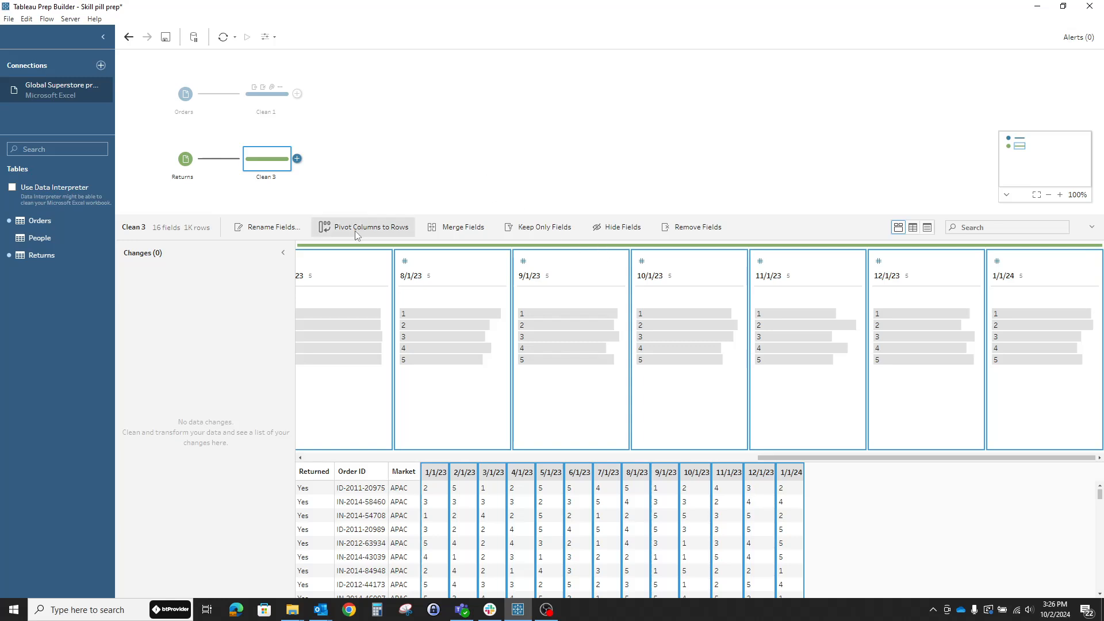
{"action": "mouse_move", "coordinate": [354, 238]}
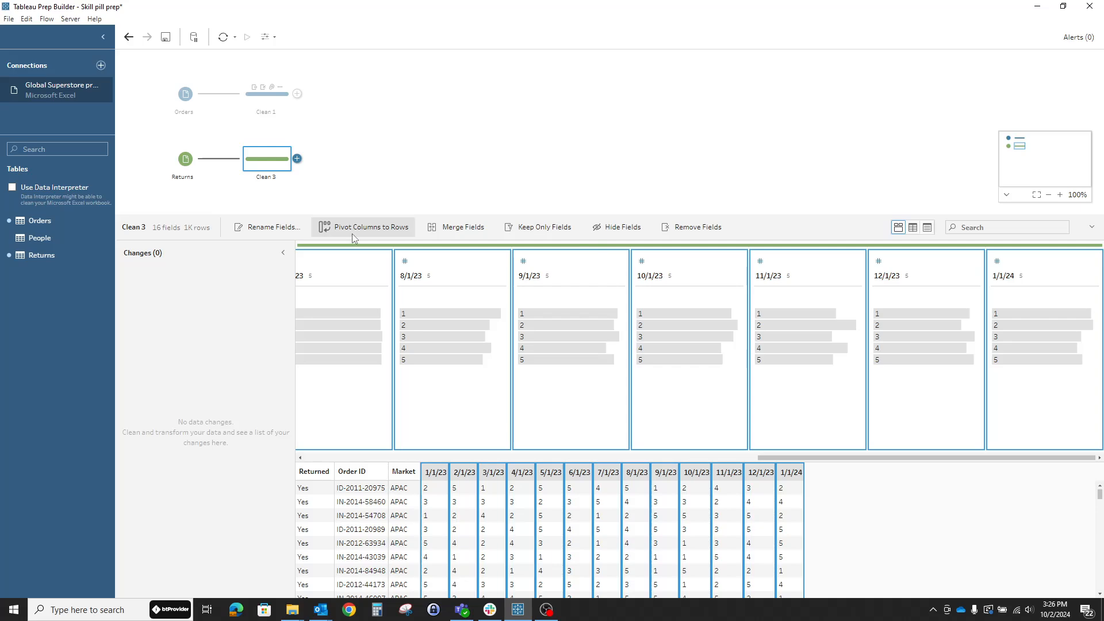
Step: Pivot the 13 monthly date columns to rows, creating a Pivot 1 step
{"action": "left_click", "coordinate": [364, 227]}
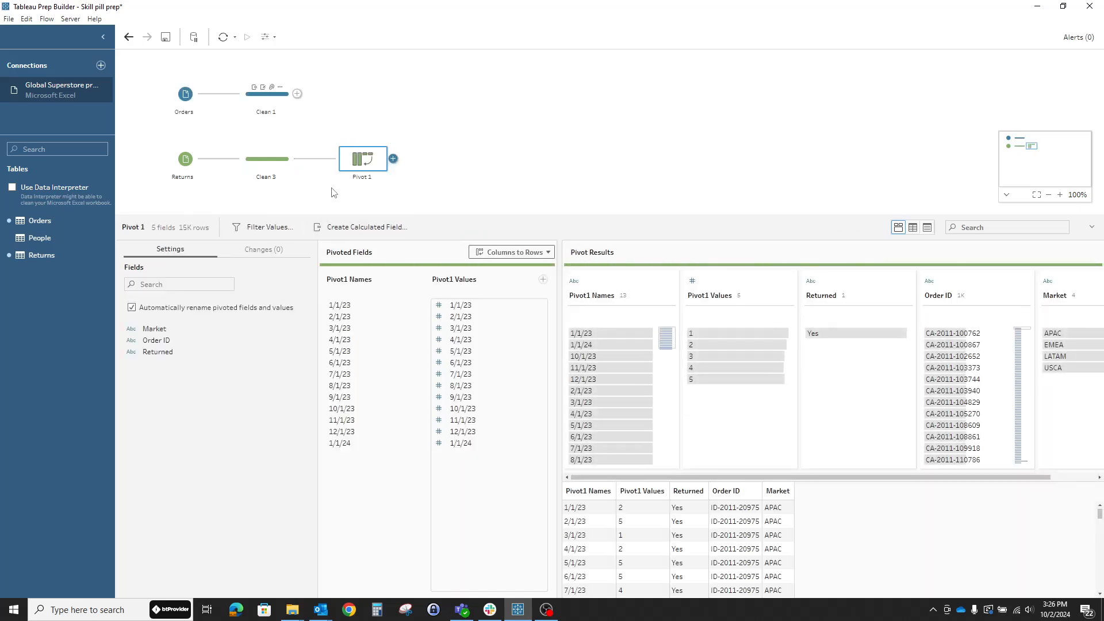
{"action": "mouse_move", "coordinate": [345, 208]}
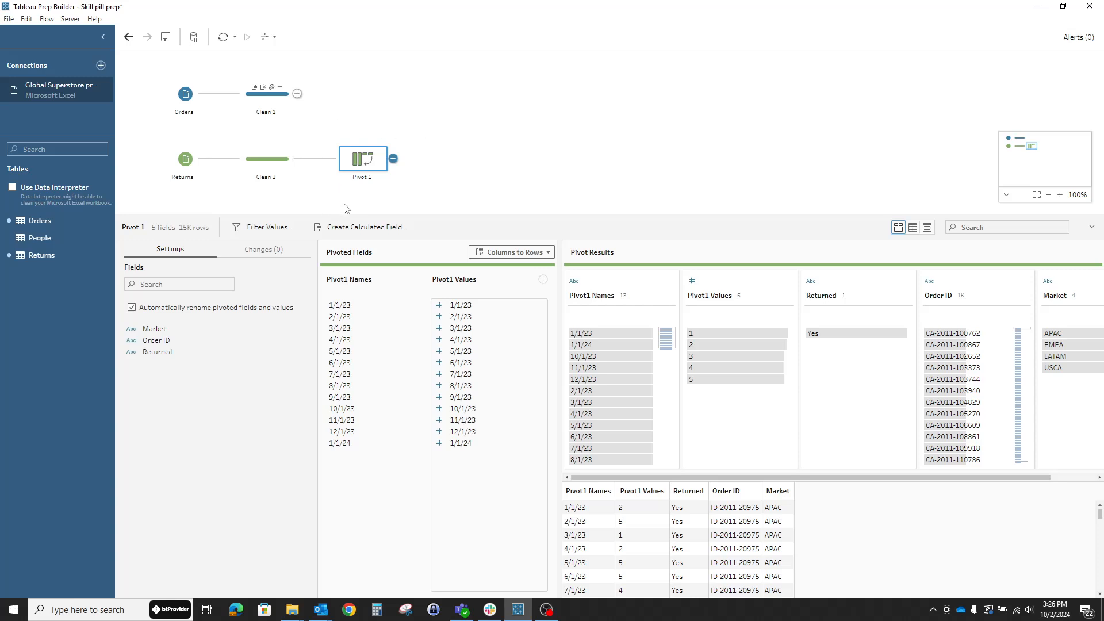
{"action": "mouse_move", "coordinate": [455, 172]}
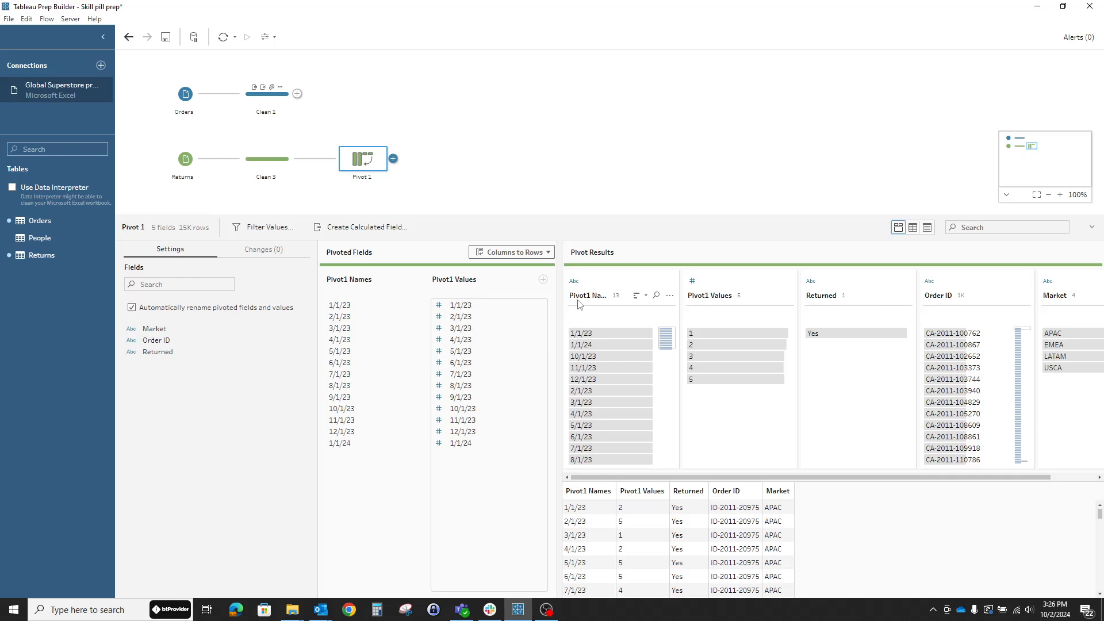
Step: Rename Pivot1 Names to 'Return date' and Pivot1 Values to 'return qty'
{"action": "double_click", "coordinate": [588, 295]}
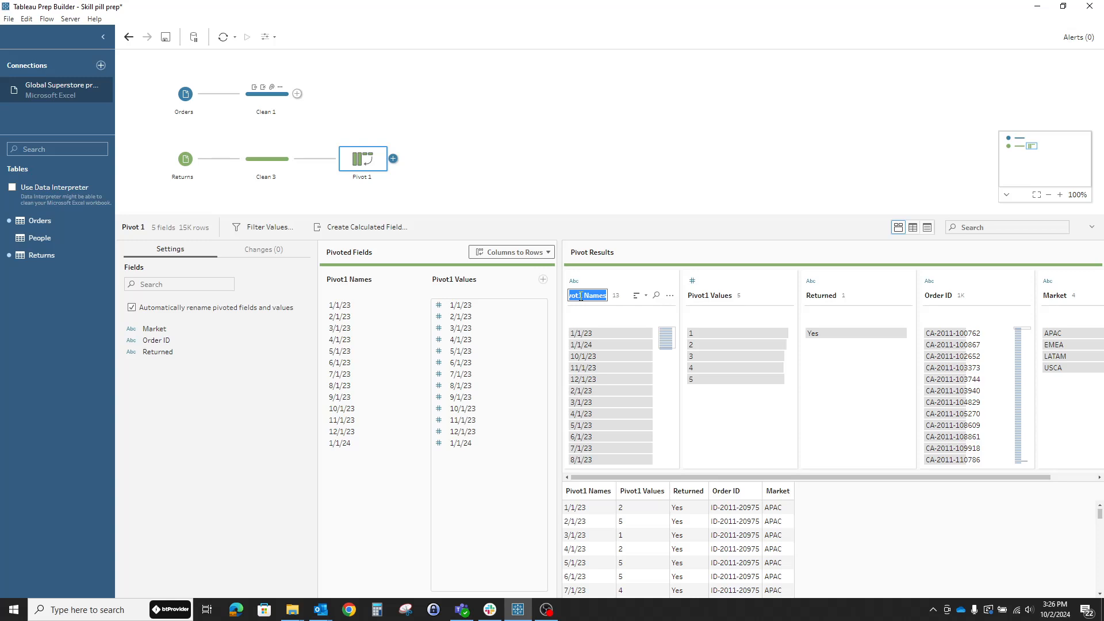
{"action": "type", "text": "Return date"}
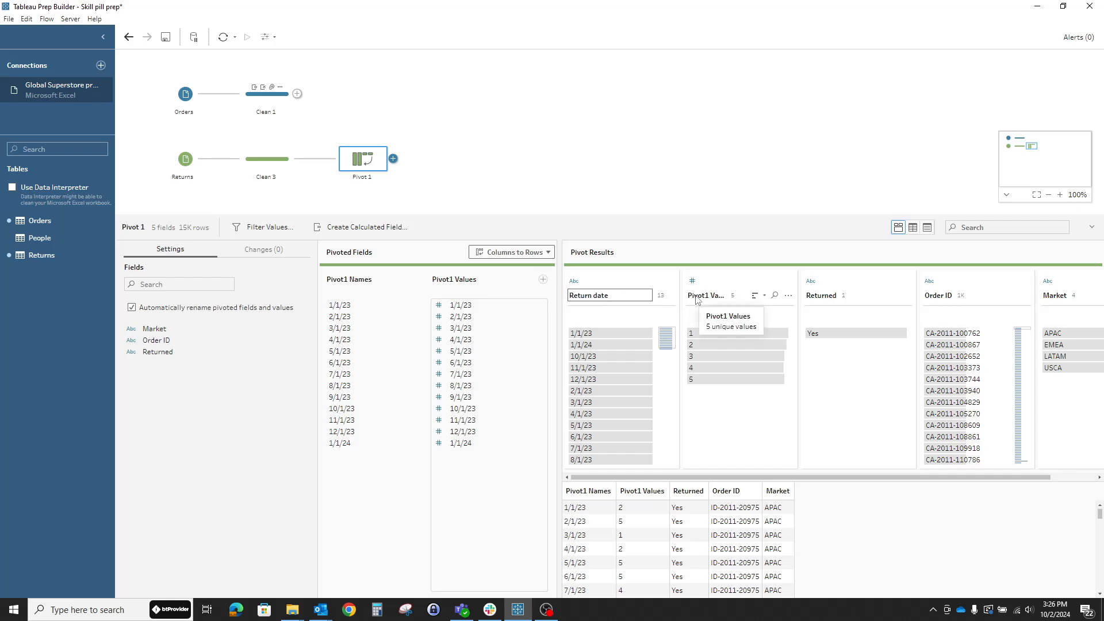
{"action": "type", "text": "return qty"}
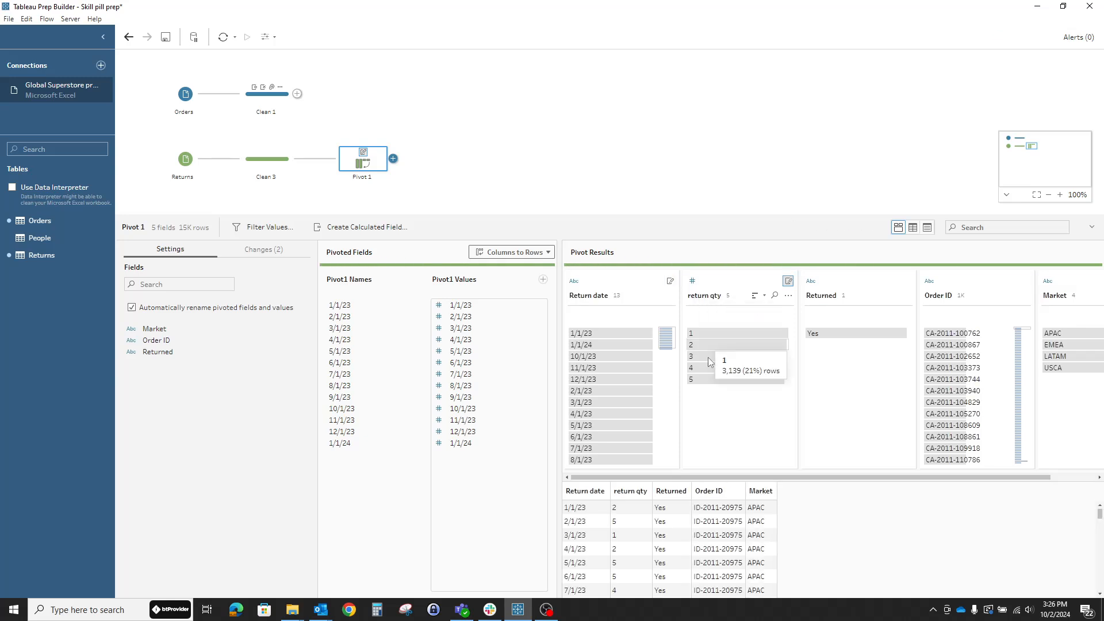
{"action": "mouse_move", "coordinate": [611, 501]}
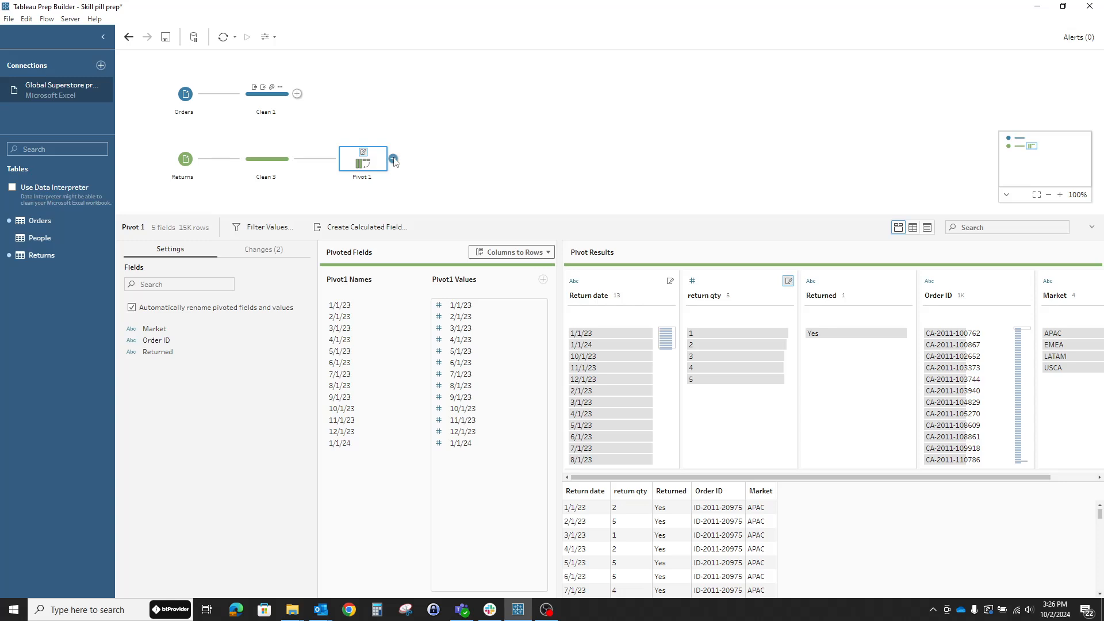
Step: Add Clean 4 after Pivot 1 and change Return date to the Date type
{"action": "left_click", "coordinate": [395, 160]}
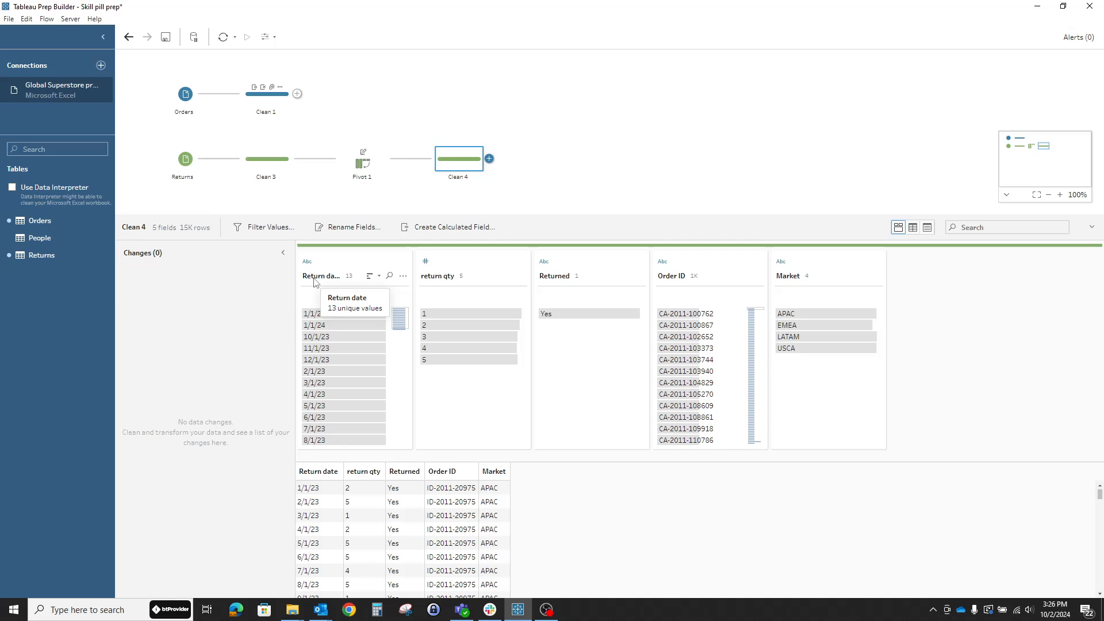
{"action": "mouse_move", "coordinate": [314, 458]}
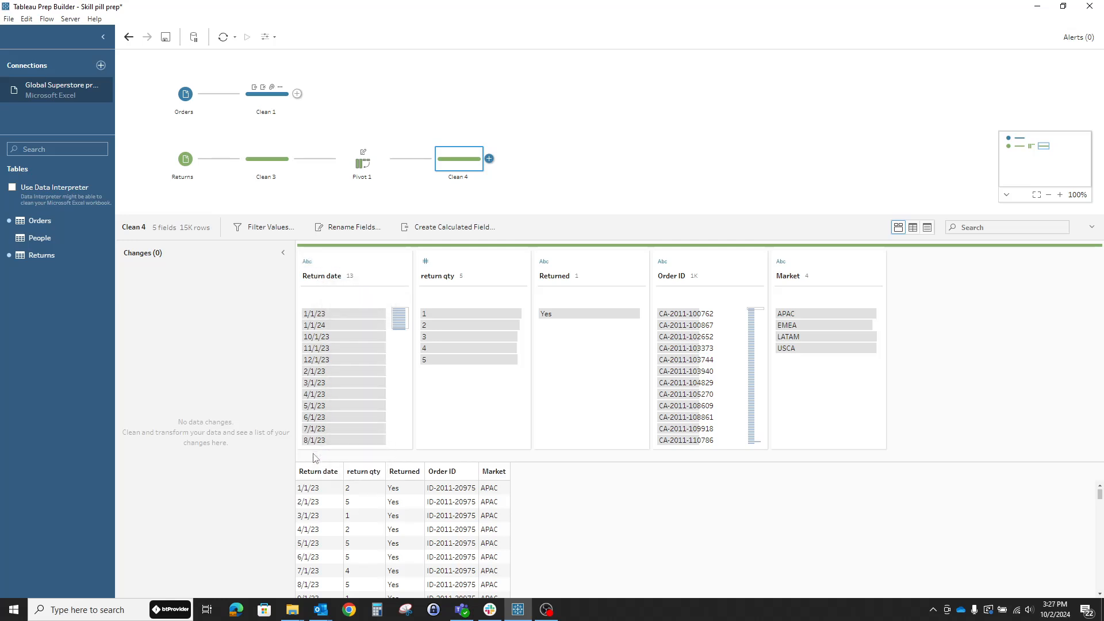
{"action": "left_click", "coordinate": [308, 263]}
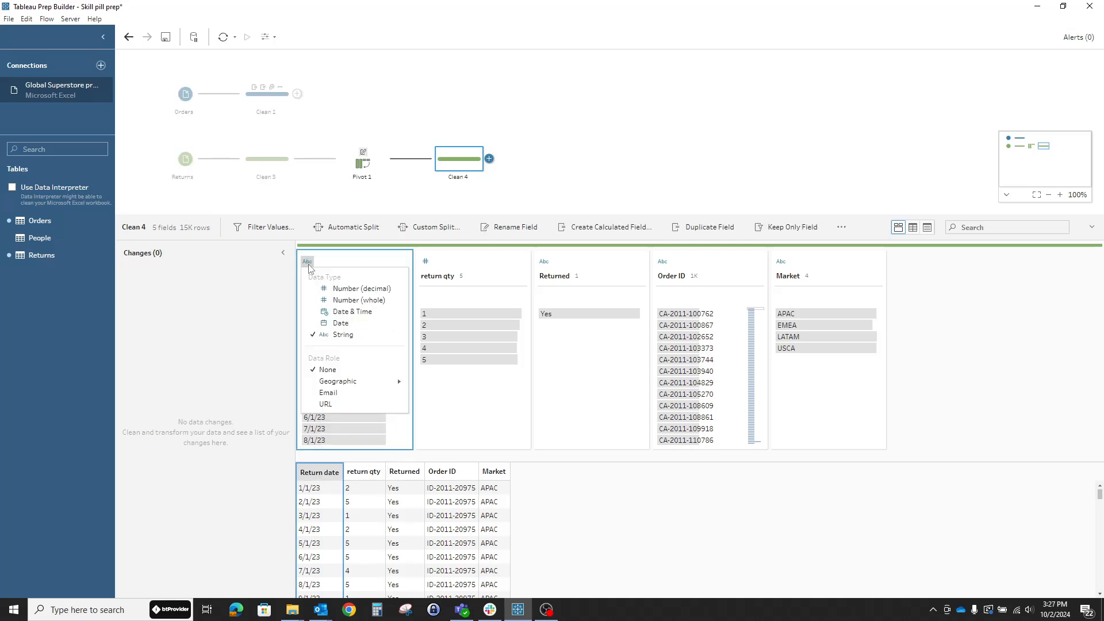
{"action": "mouse_move", "coordinate": [342, 322]}
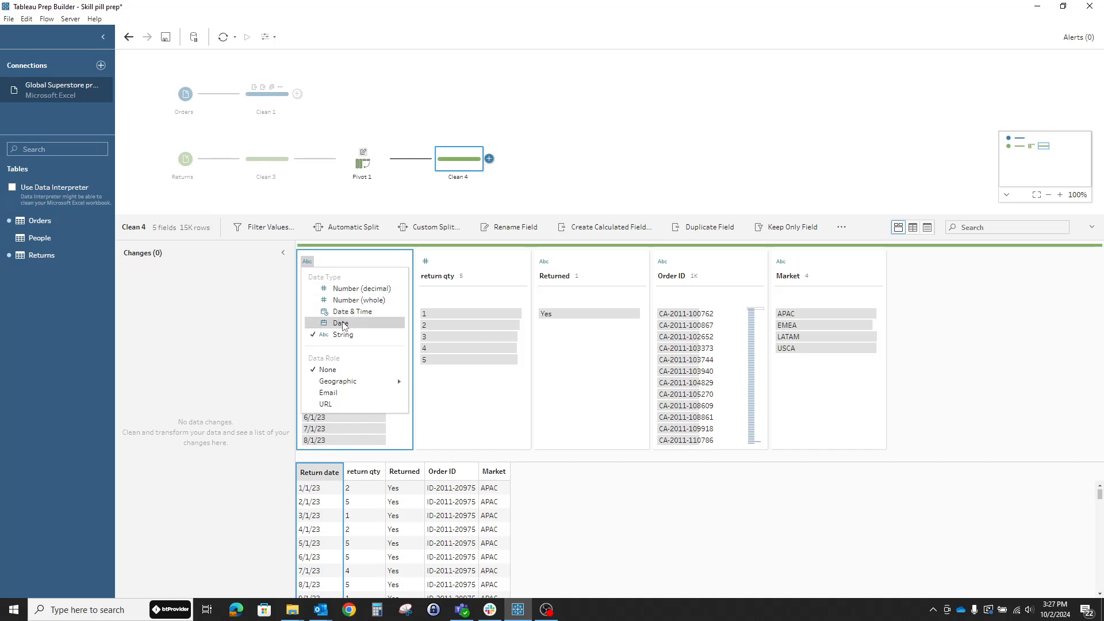
{"action": "left_click", "coordinate": [340, 322]}
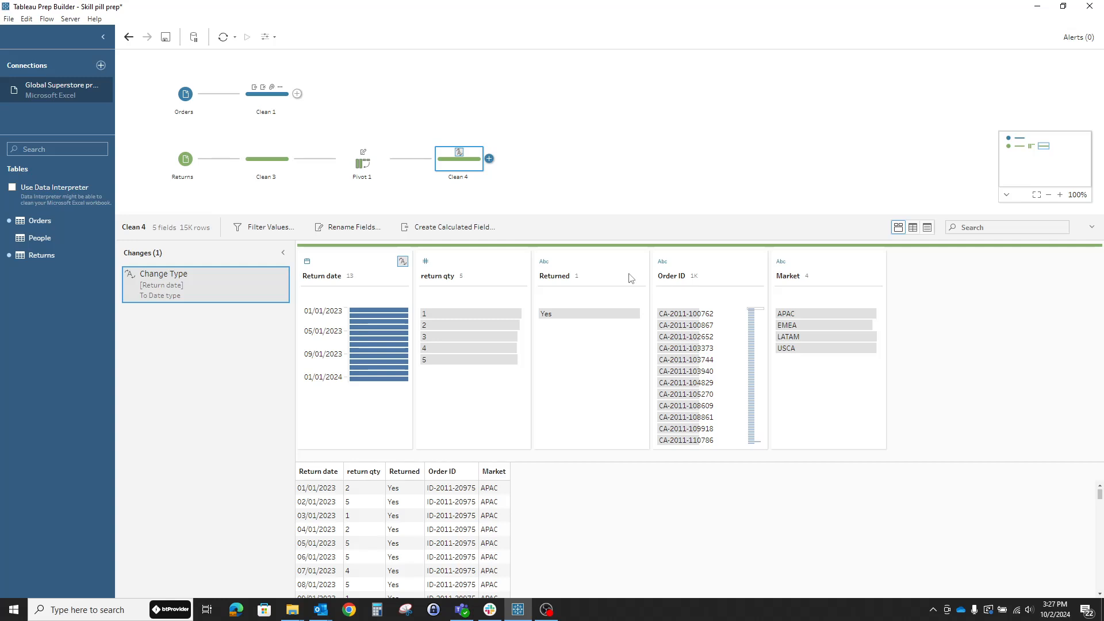
{"action": "mouse_move", "coordinate": [816, 286]}
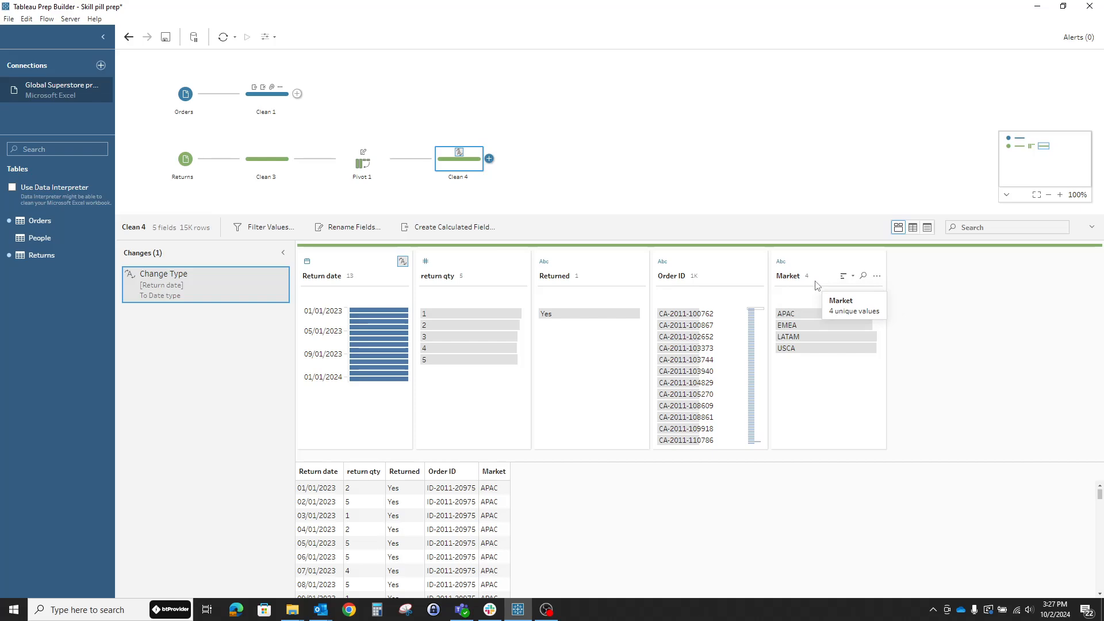
{"action": "mouse_move", "coordinate": [477, 201]}
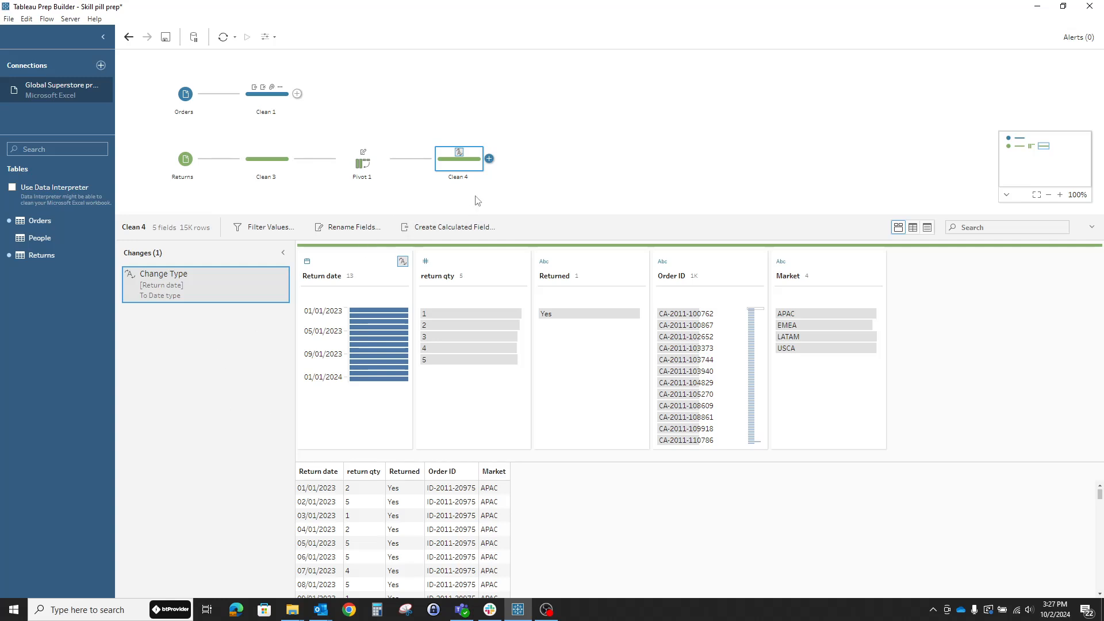
{"action": "mouse_move", "coordinate": [489, 159]}
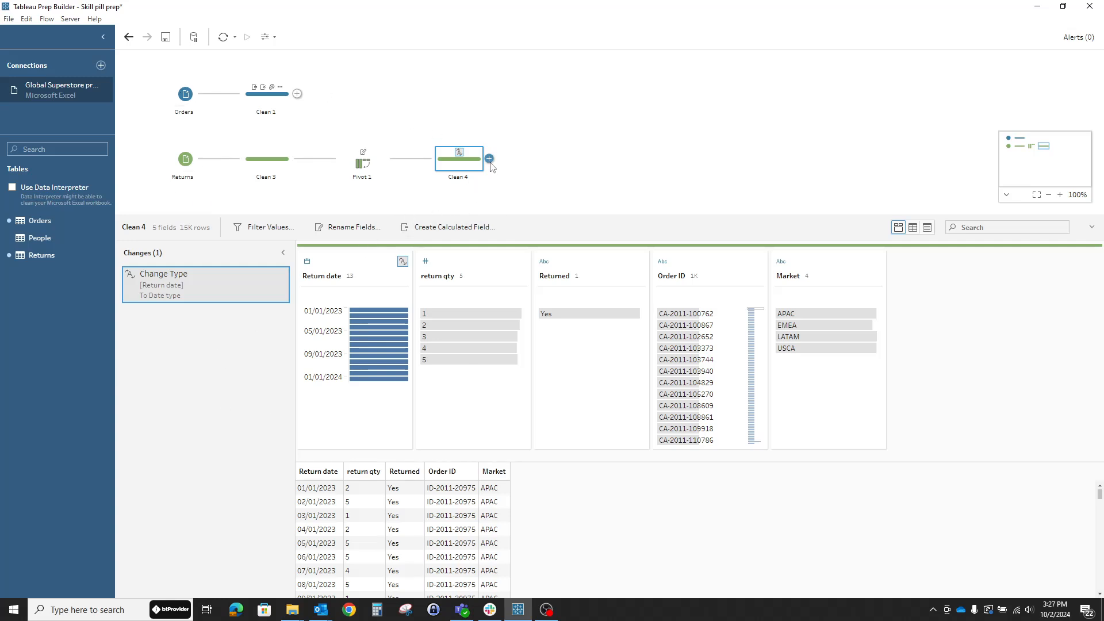
Step: Add an Output step after Clean 4, keeping the save destination as File
{"action": "left_click", "coordinate": [489, 159]}
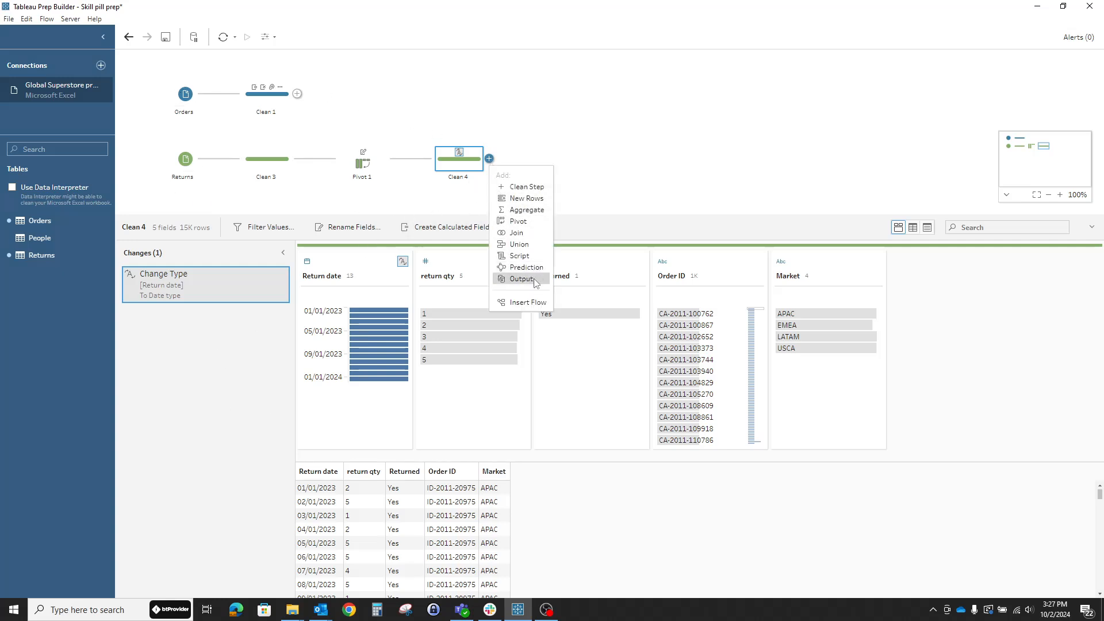
{"action": "left_click", "coordinate": [520, 279]}
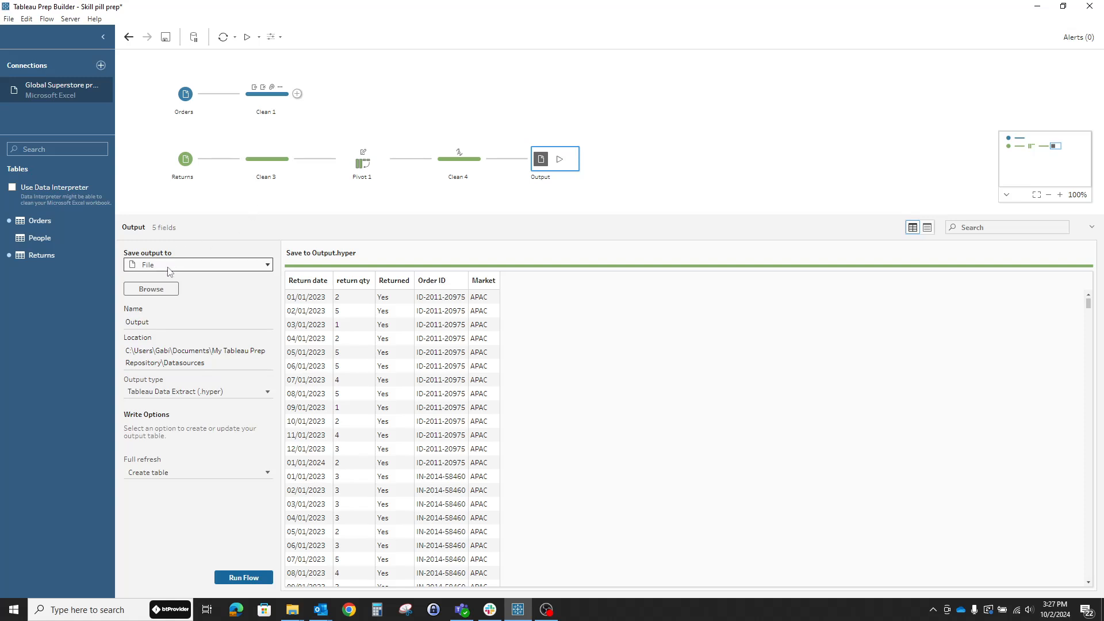
{"action": "left_click", "coordinate": [198, 264]}
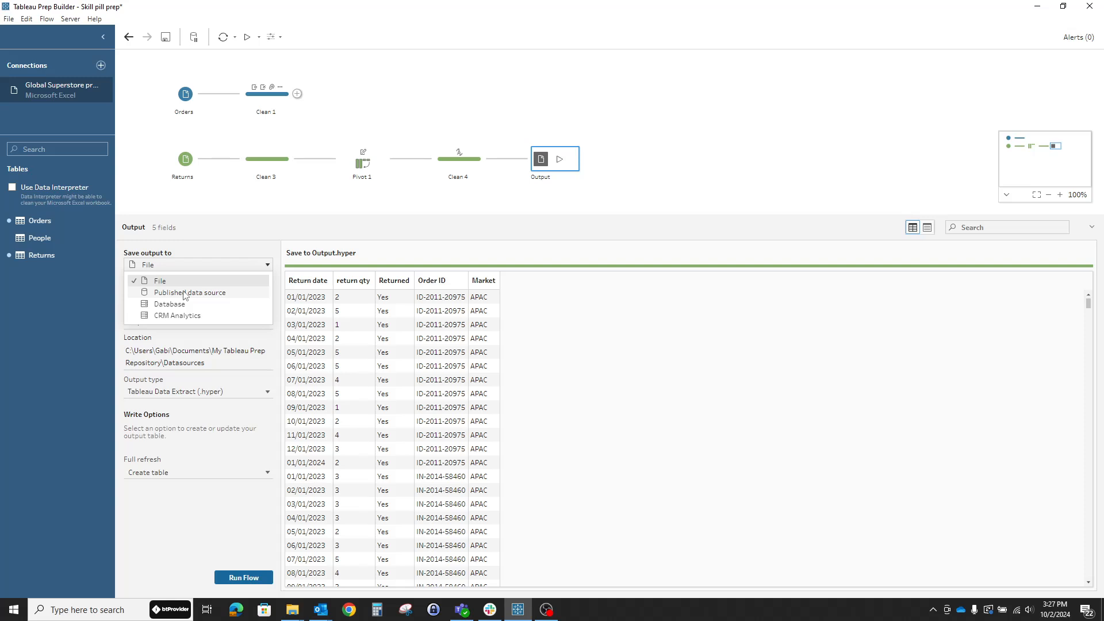
{"action": "mouse_move", "coordinate": [168, 304]}
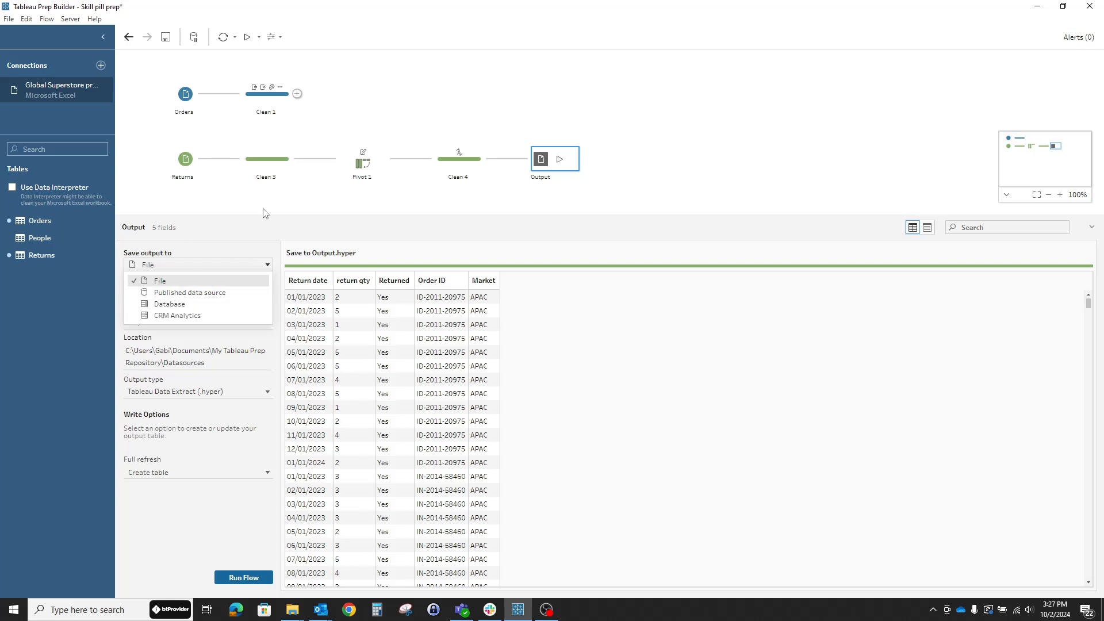
{"action": "left_click", "coordinate": [611, 104]}
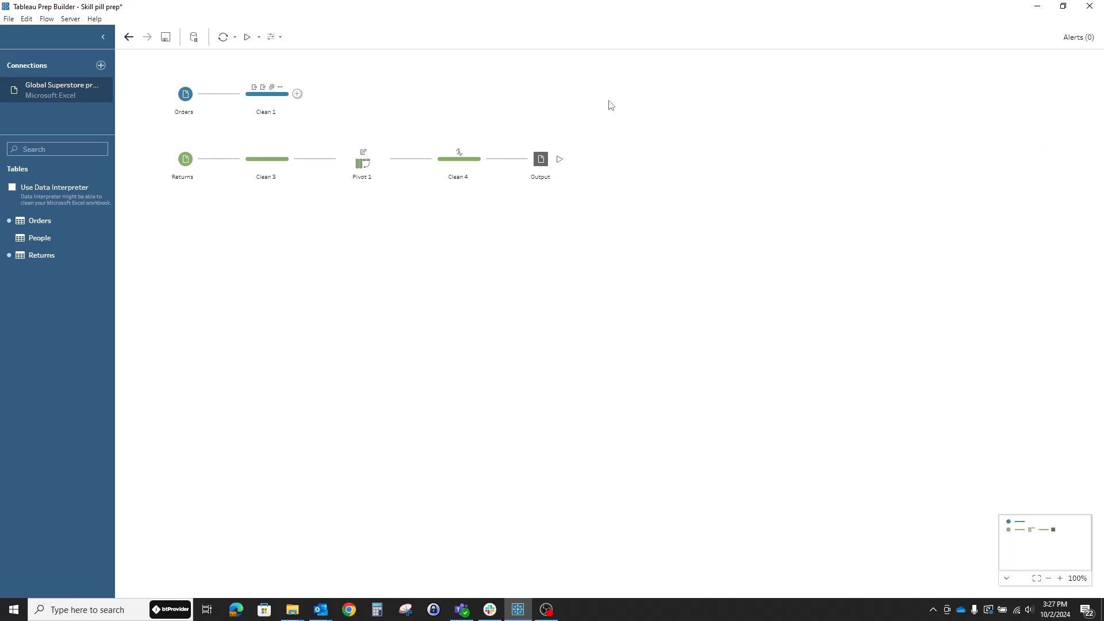
{"action": "left_click", "coordinate": [540, 159]}
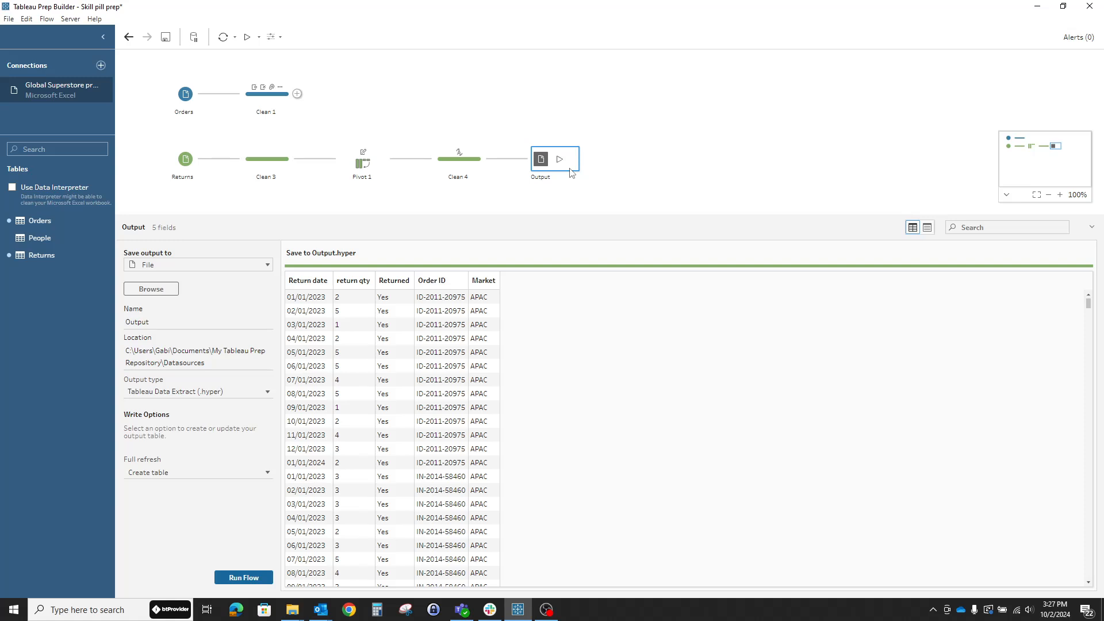
{"action": "mouse_move", "coordinate": [681, 165]}
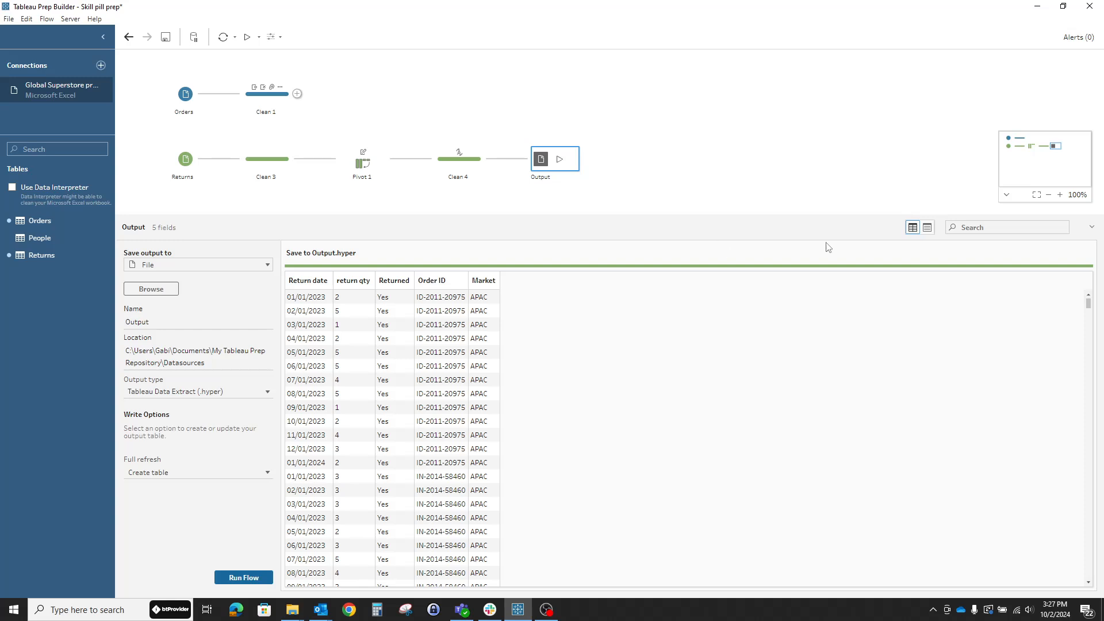
{"action": "mouse_move", "coordinate": [829, 247]}
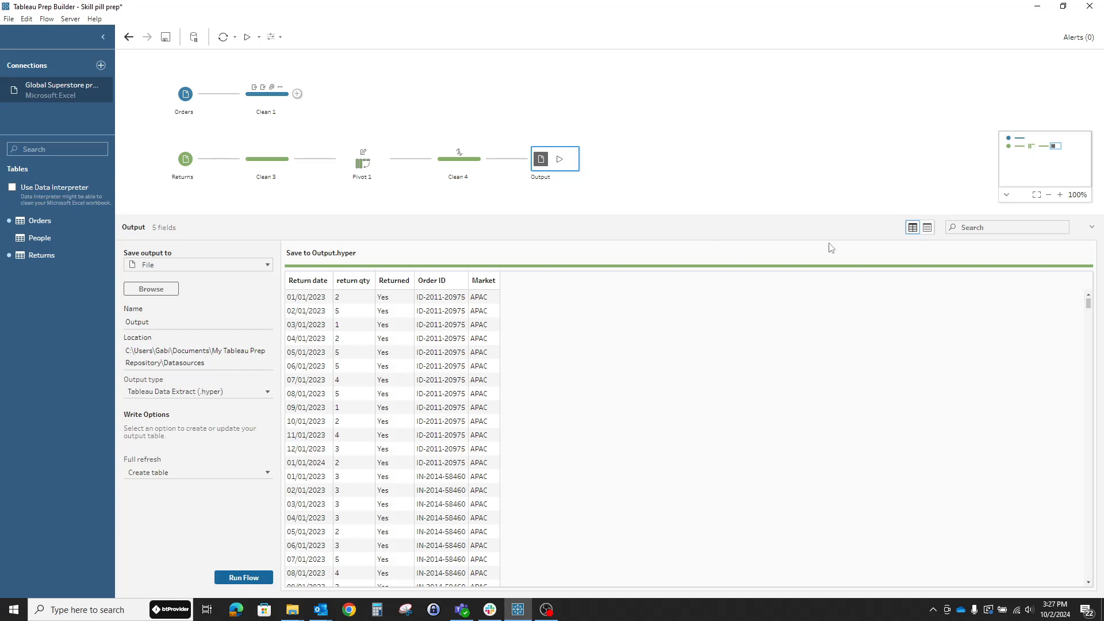